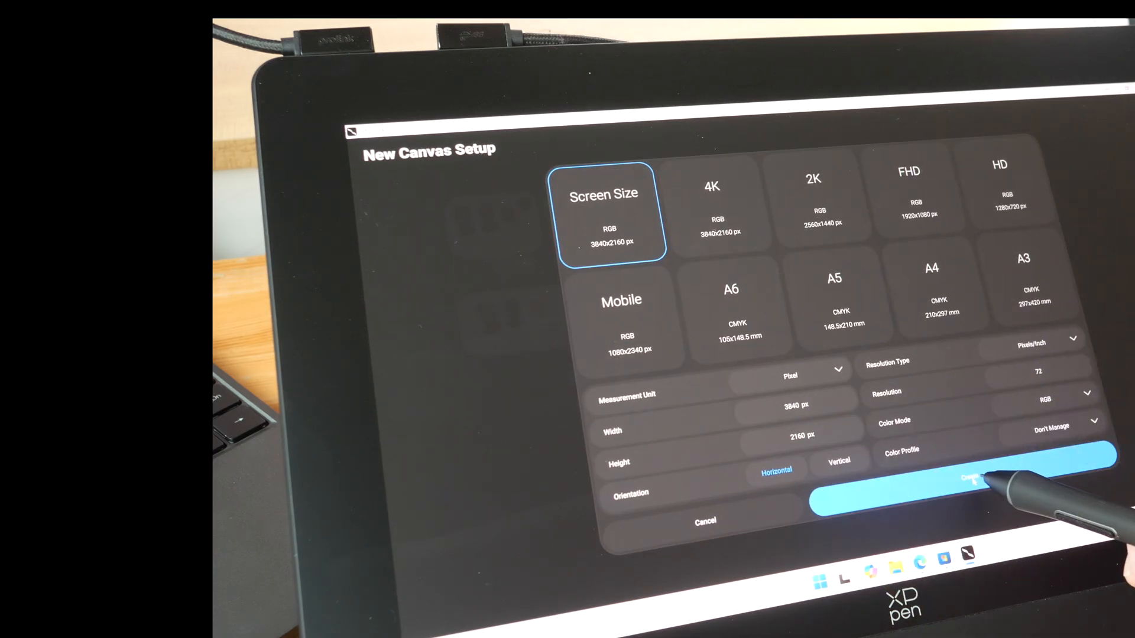
# - Create a new canvas at Screen Size from the New Canvas Setup dialog
pyautogui.click(962, 481)
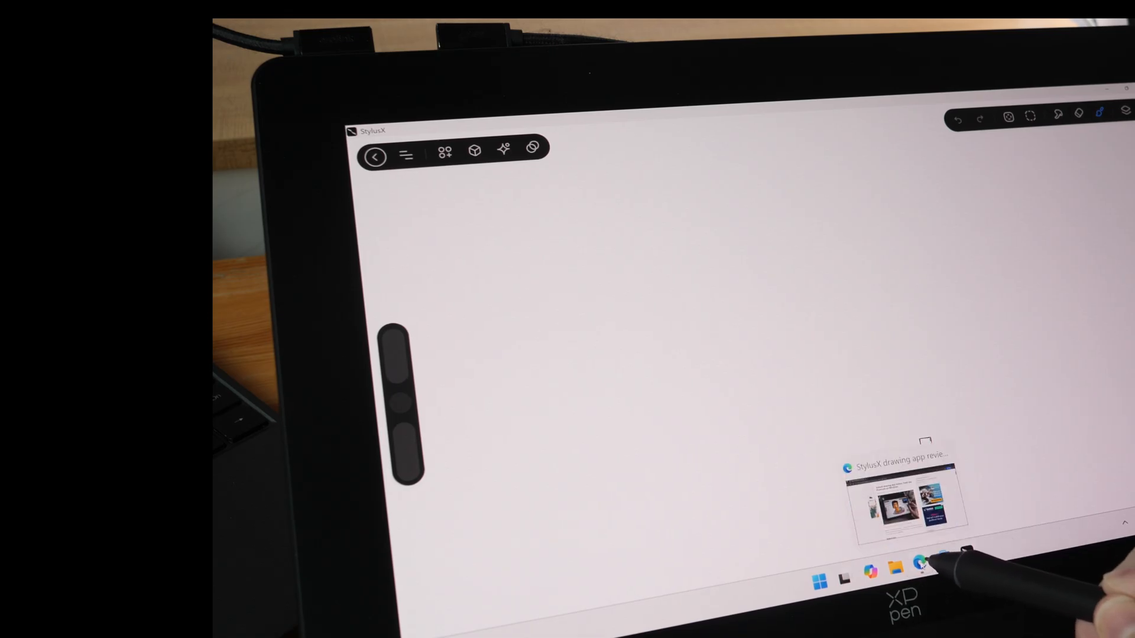
pyautogui.click(907, 500)
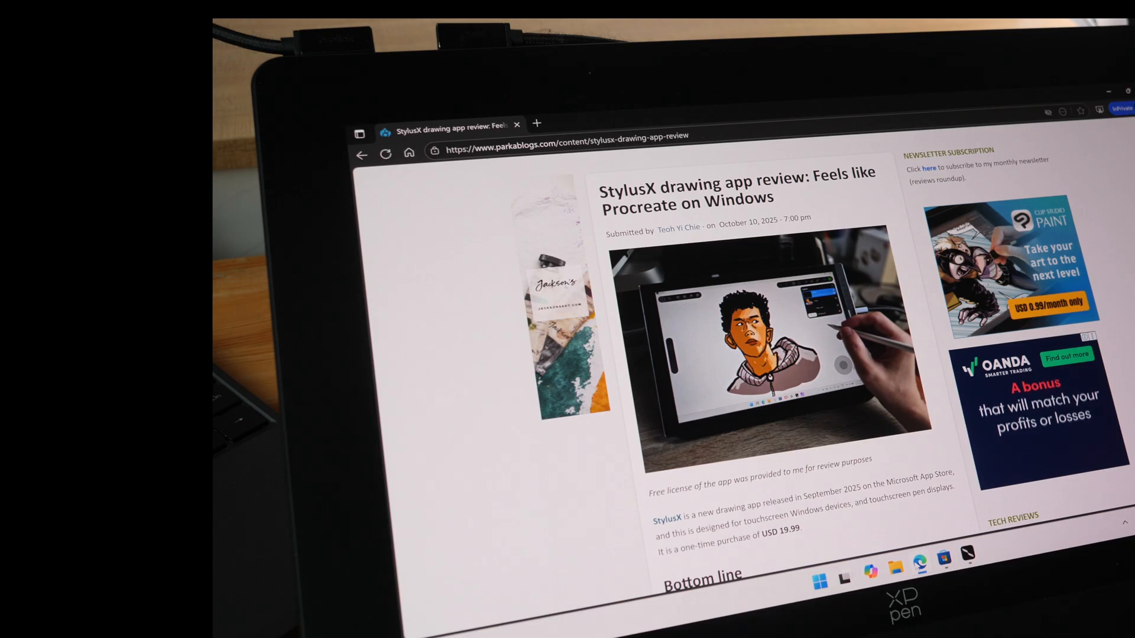
pyautogui.scroll(-3)
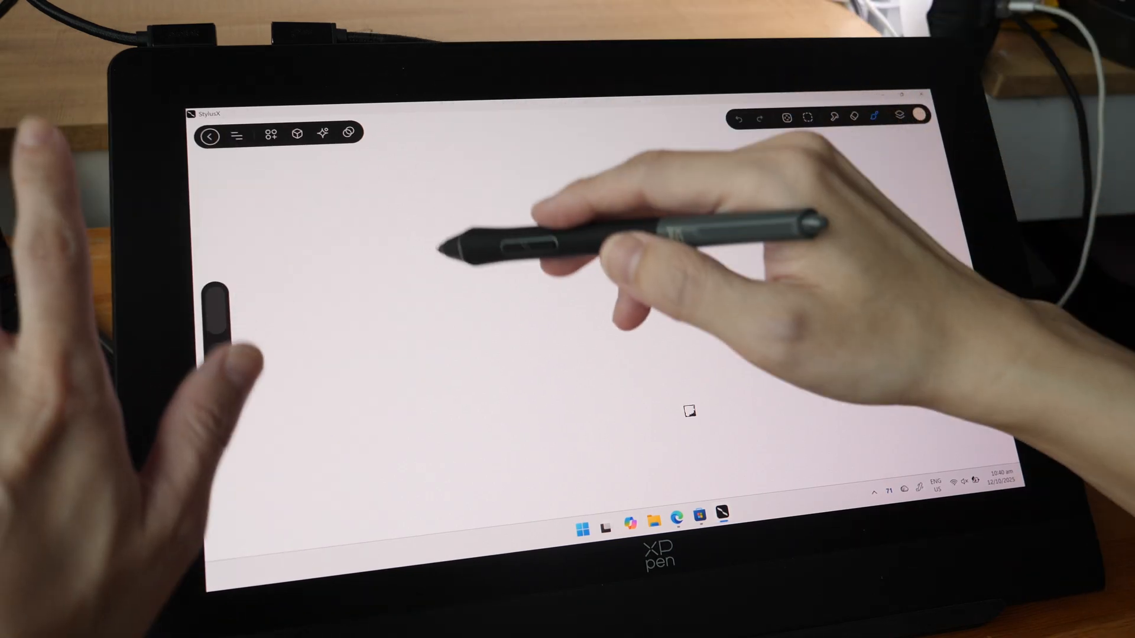
# - Browse the Brushes, Color Wheel recent colours and Layers panels, then bring up the Media & Modes list
pyautogui.click(875, 118)
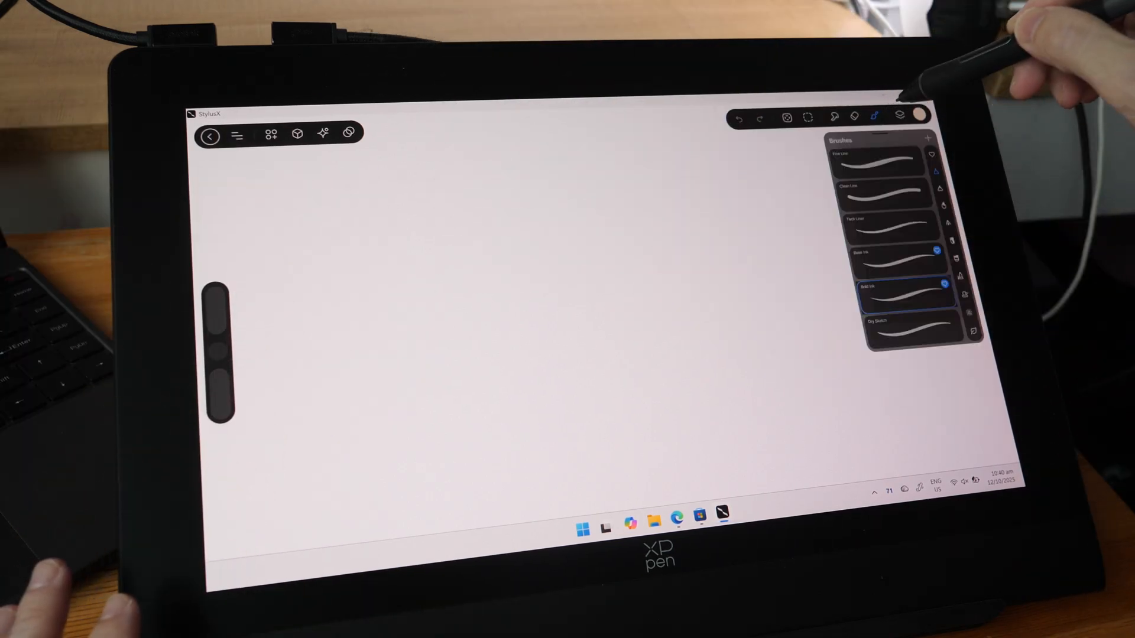
pyautogui.click(900, 117)
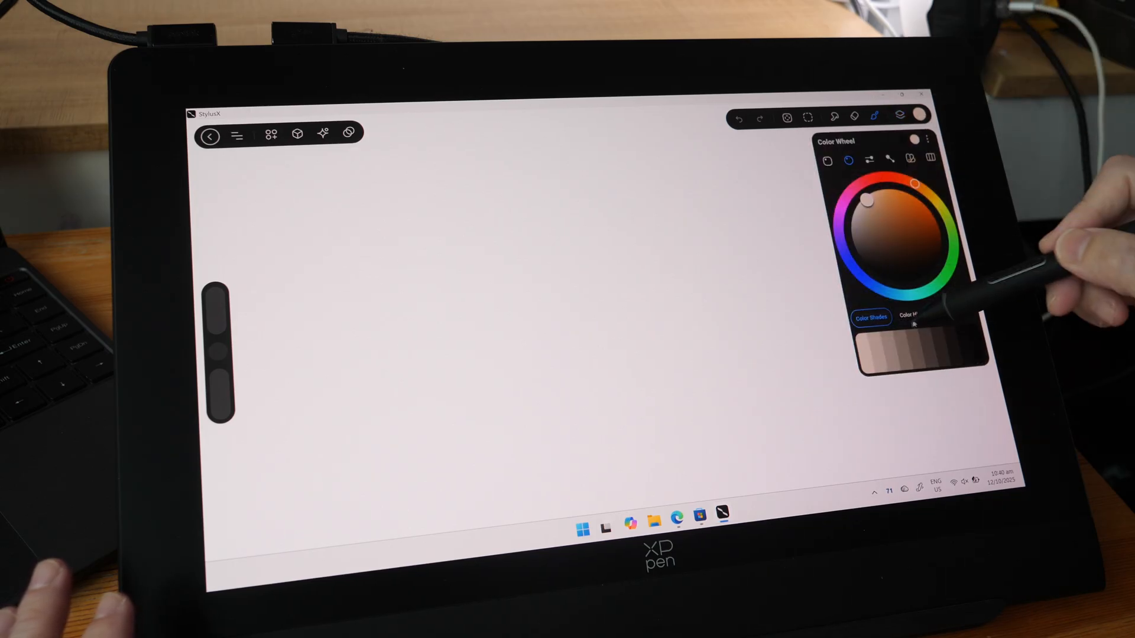
pyautogui.click(914, 315)
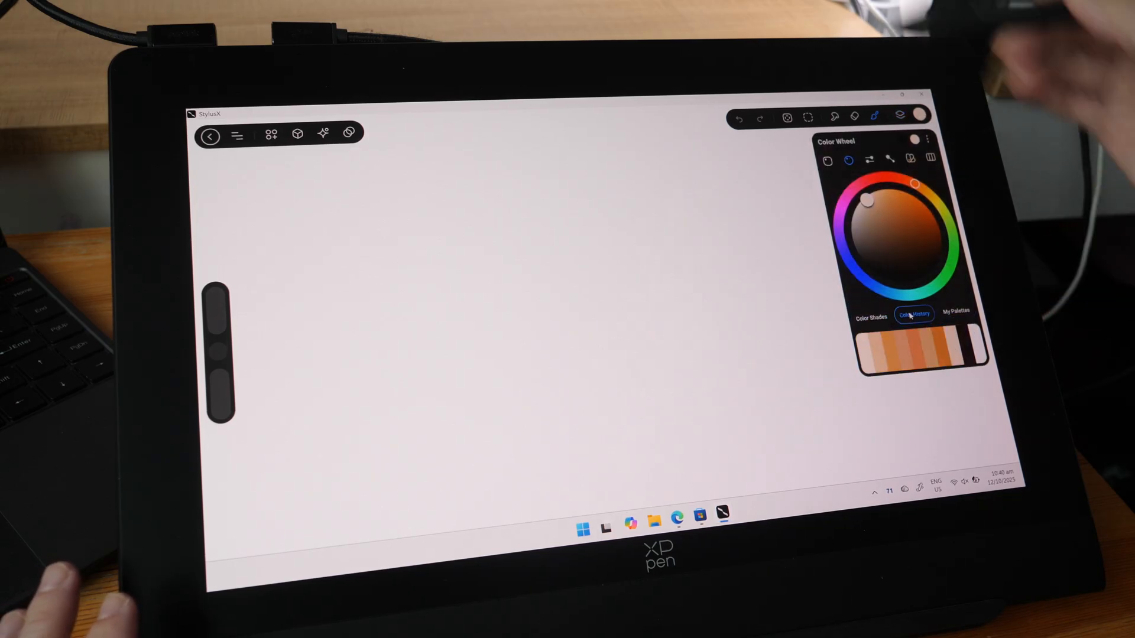
pyautogui.moveTo(919, 116)
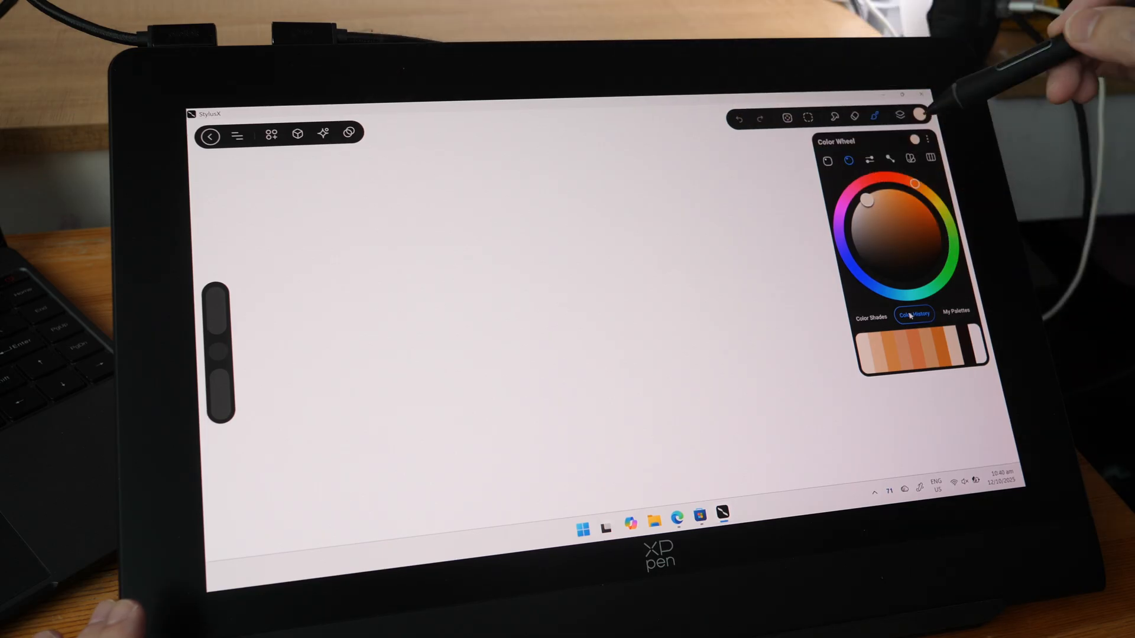
pyautogui.click(900, 117)
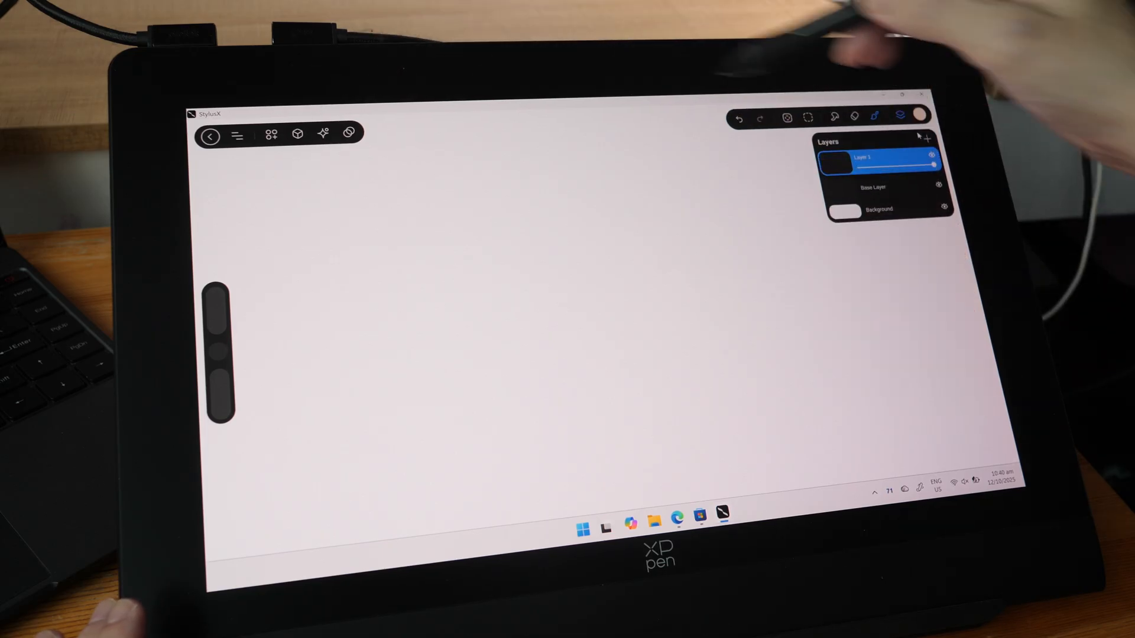
pyautogui.click(272, 135)
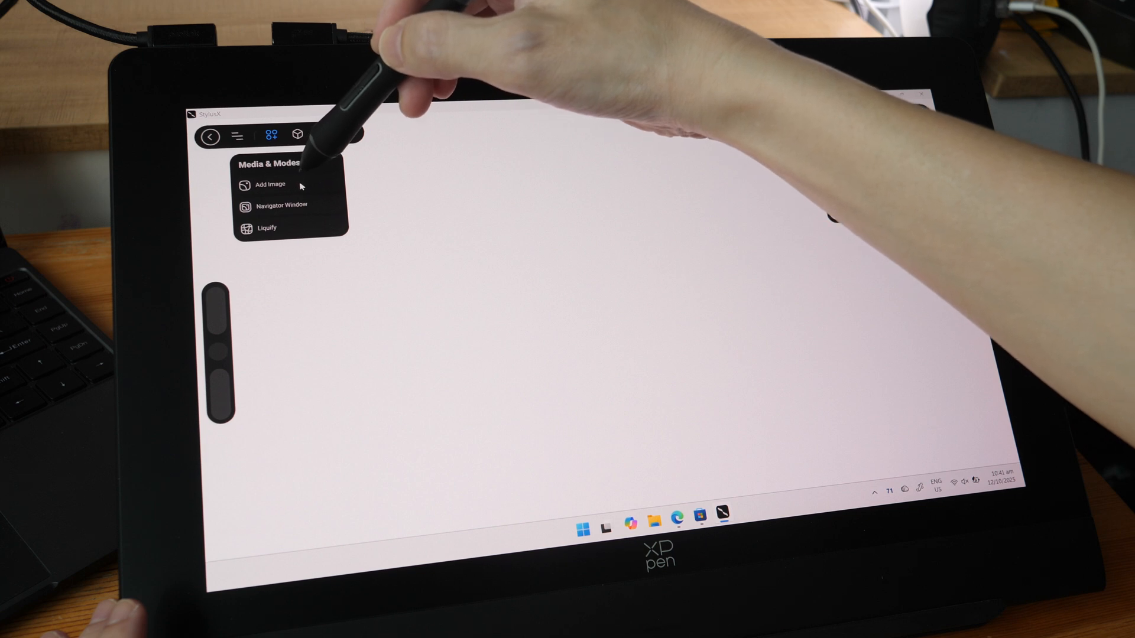
# - Import the curly-haired man photo from Downloads onto the canvas as a reference, with the Color Wheel back up
pyautogui.click(268, 184)
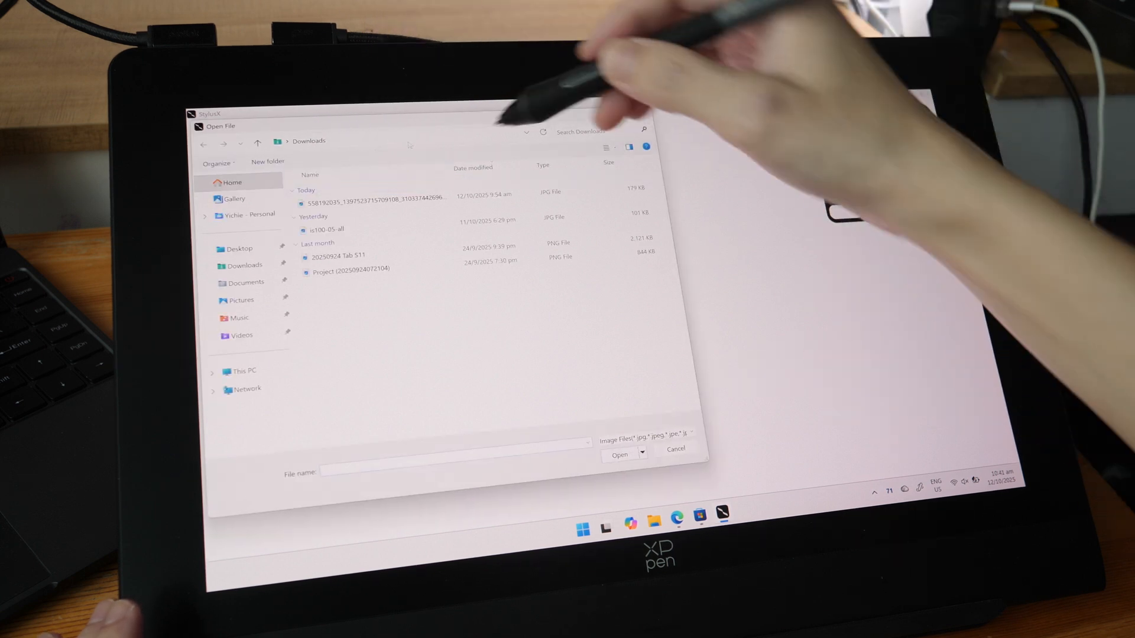
pyautogui.click(373, 194)
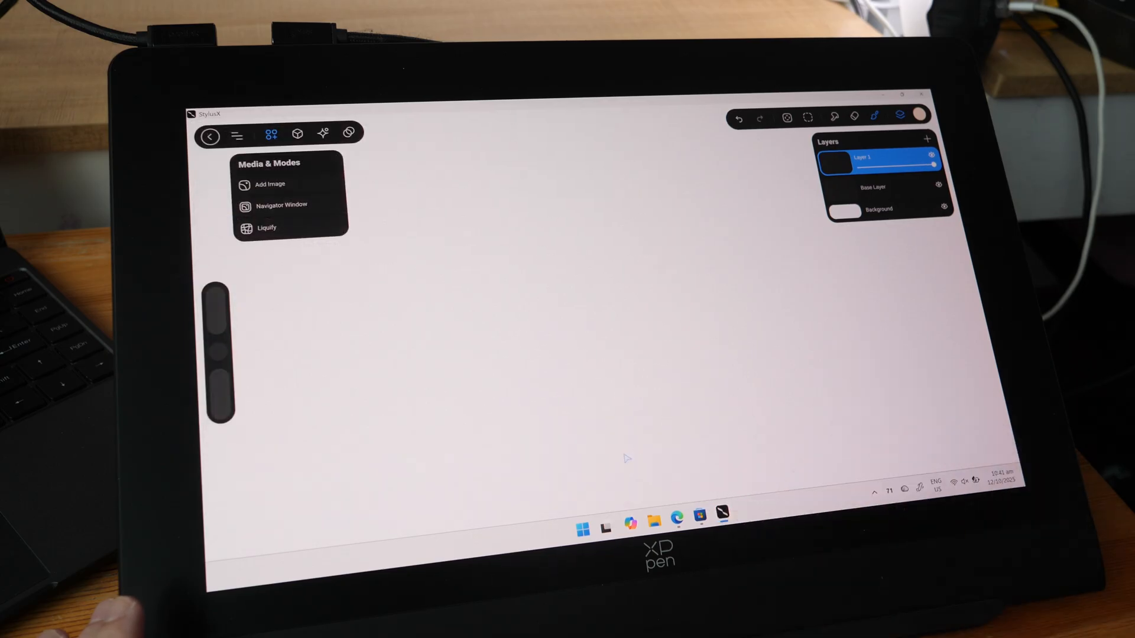
pyautogui.click(269, 185)
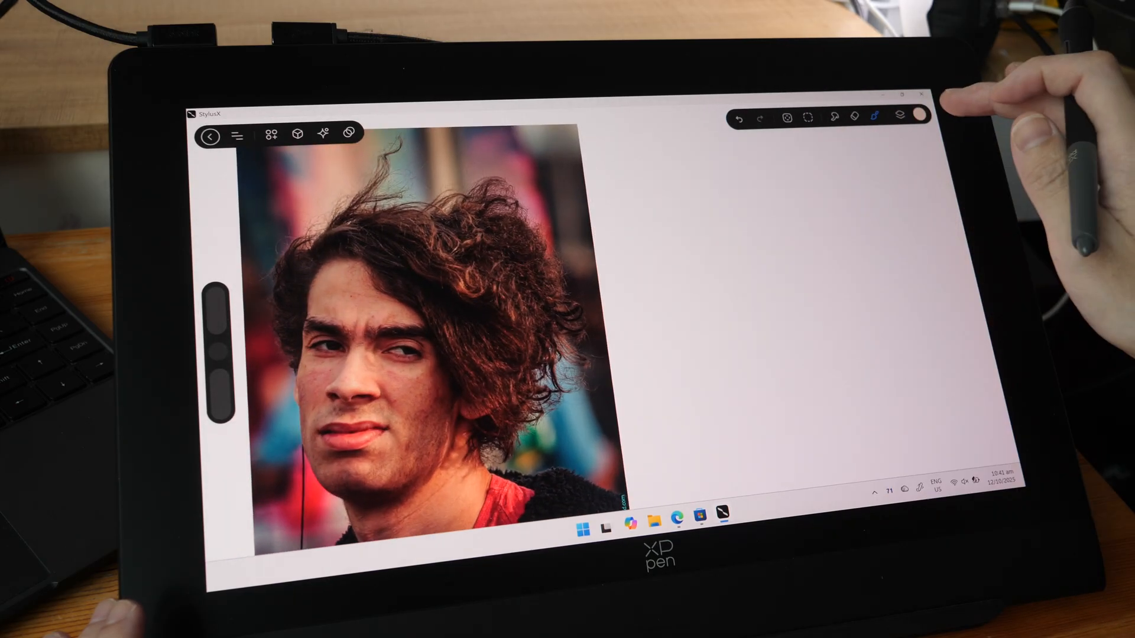
pyautogui.click(898, 117)
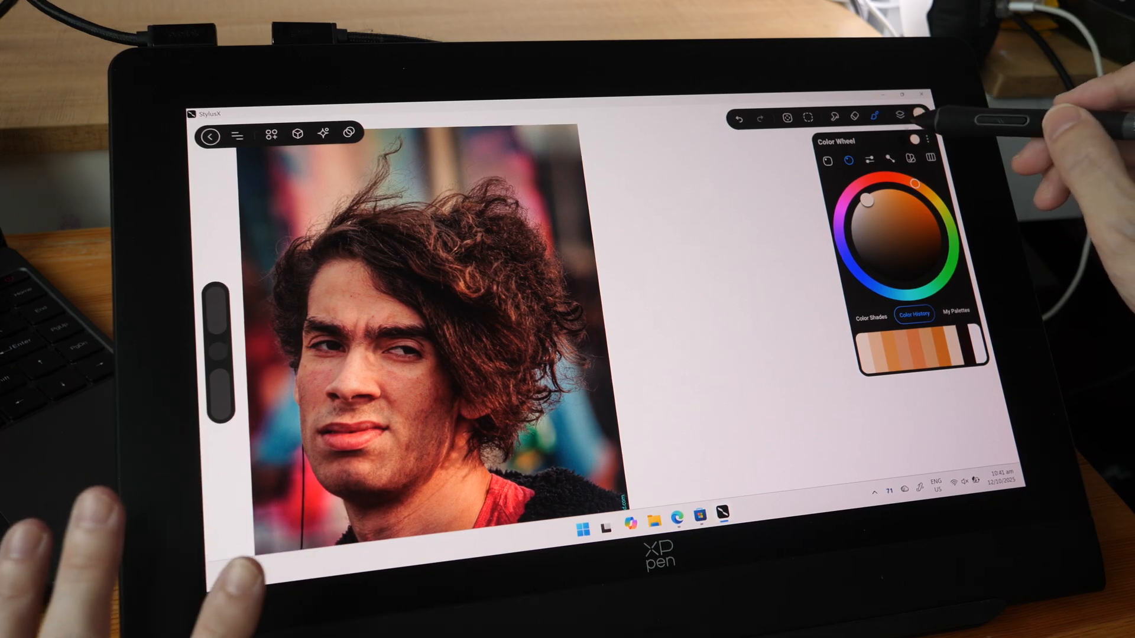
# - Scribble test strokes in a peach skin tone, then in black ink, right of the photo
pyautogui.click(874, 116)
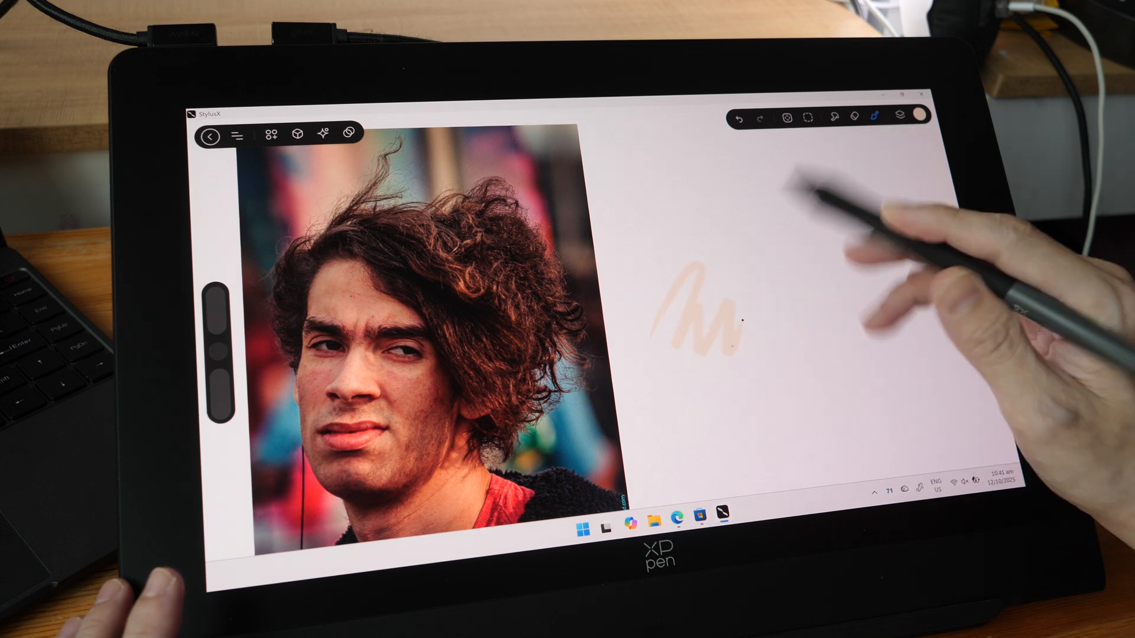
pyautogui.click(737, 118)
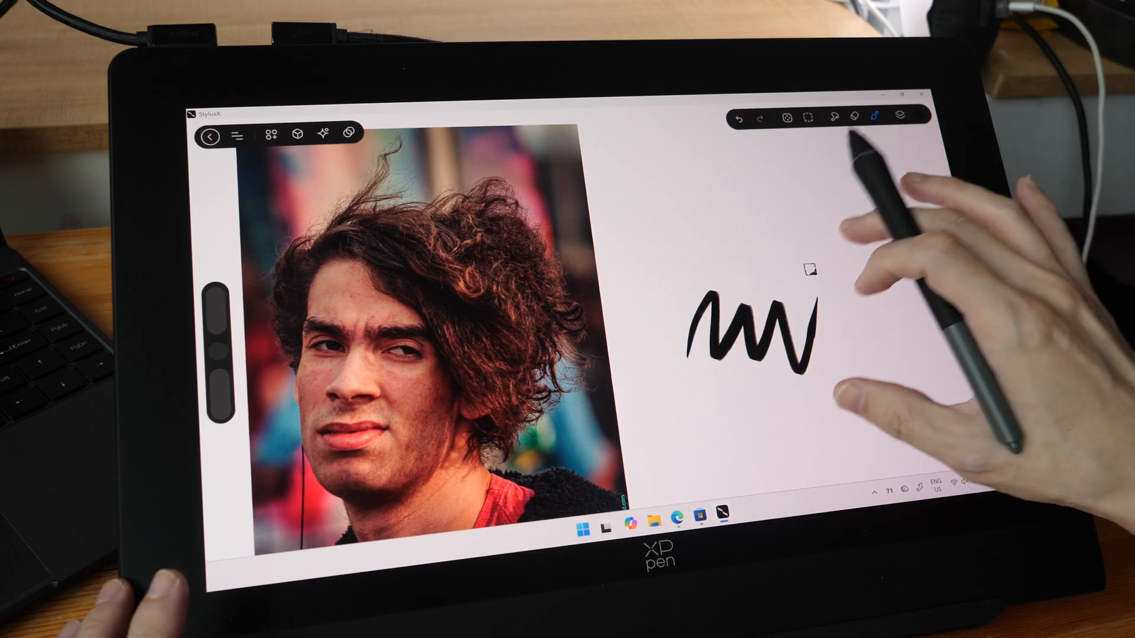
pyautogui.click(739, 118)
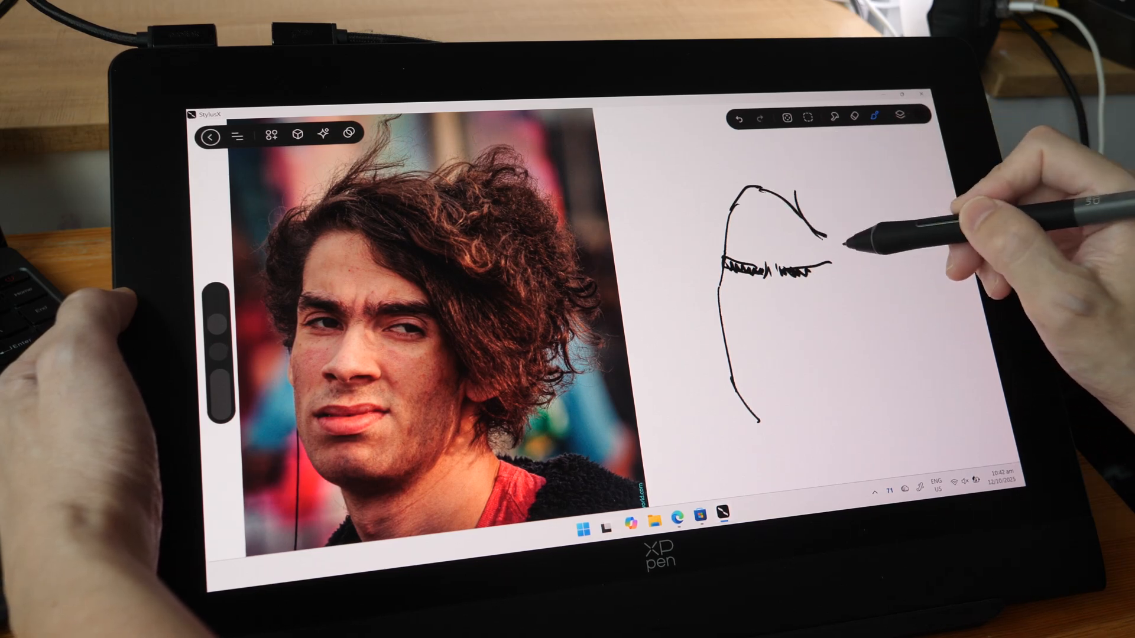
# - Sketch the hairline, eyebrows, jawline, eyes, nose and mouth of the face in black
pyautogui.click(877, 114)
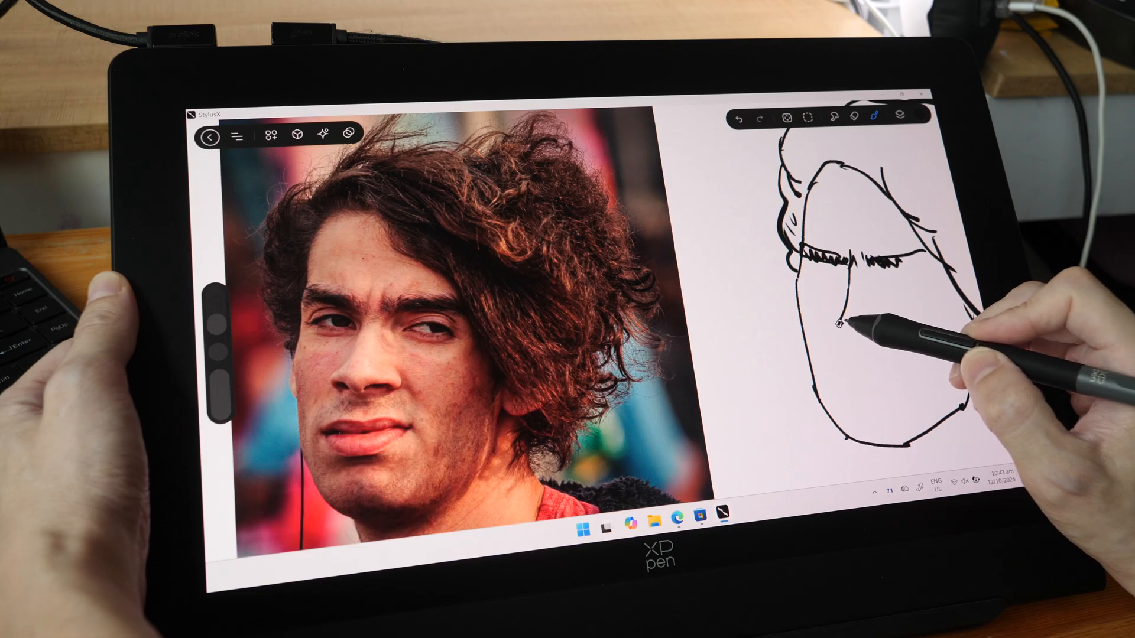
pyautogui.click(760, 119)
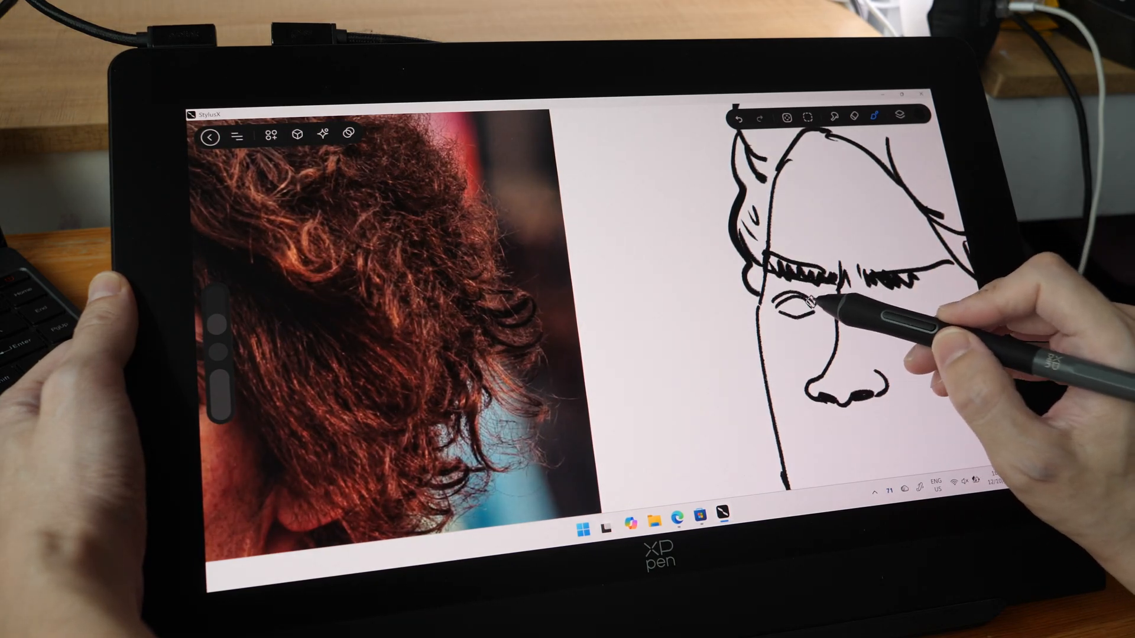
pyautogui.click(756, 118)
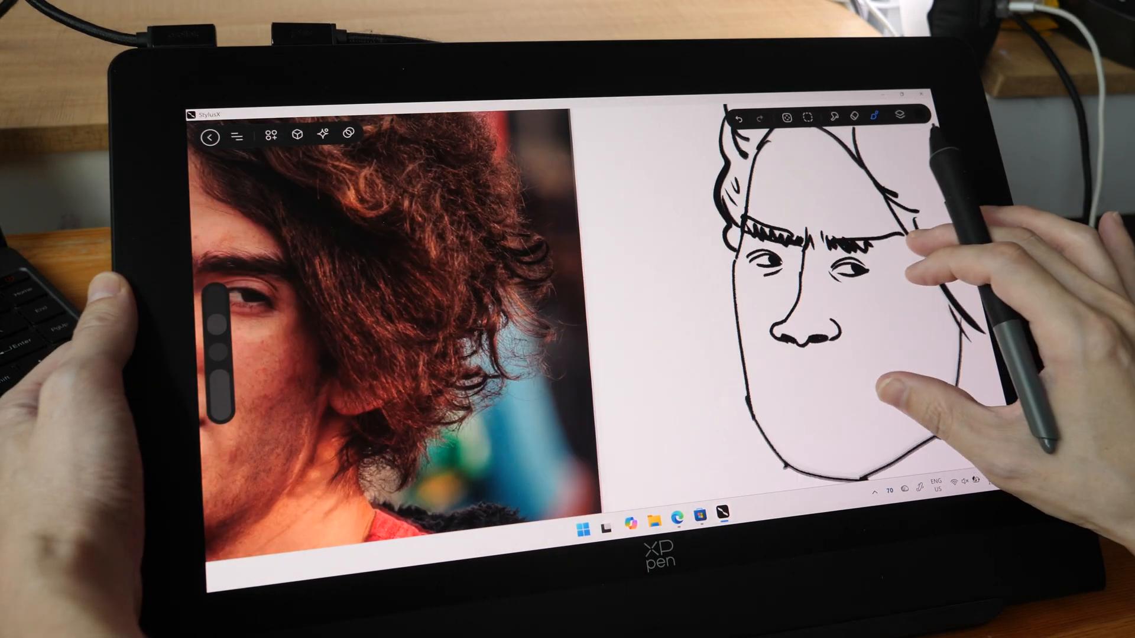
pyautogui.click(737, 117)
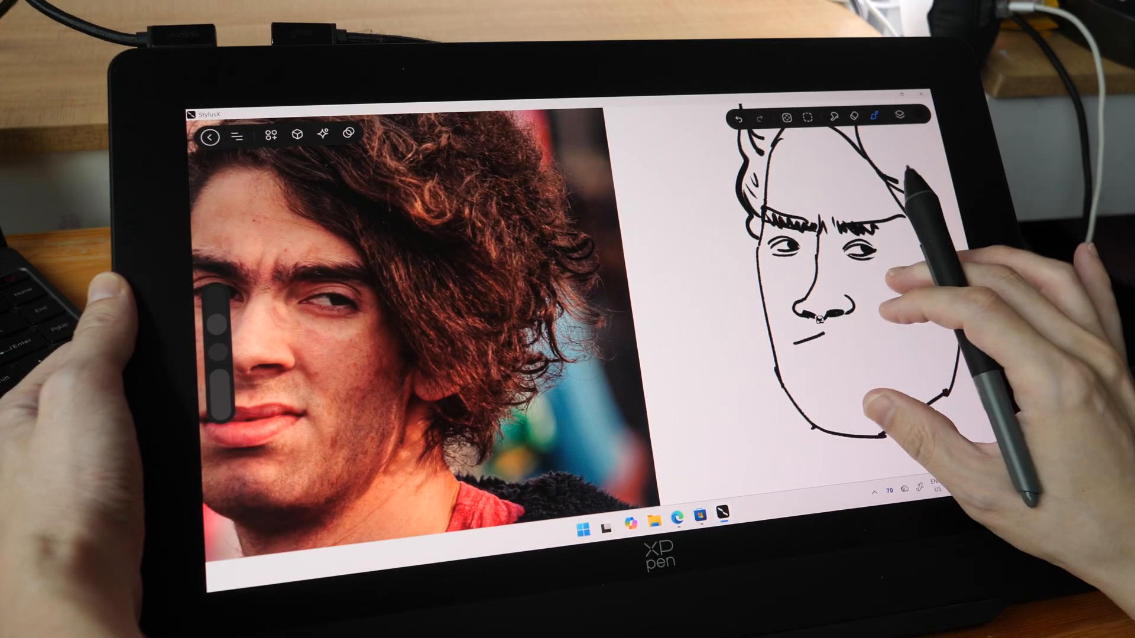
pyautogui.click(736, 120)
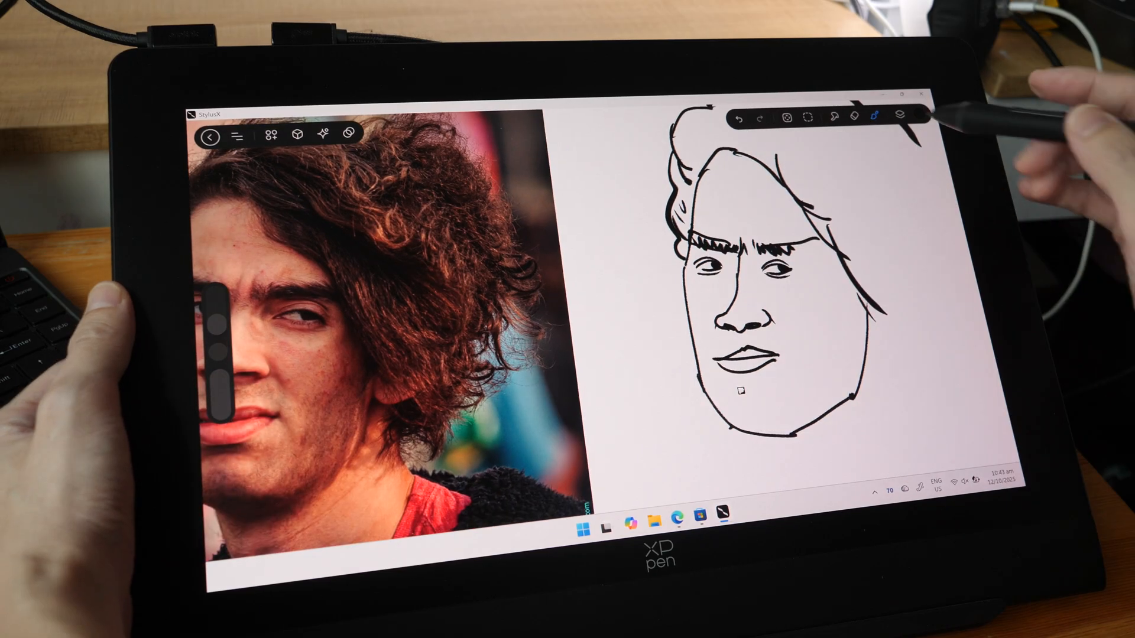
# - Outline the big curly hair all the way around the face
pyautogui.click(876, 117)
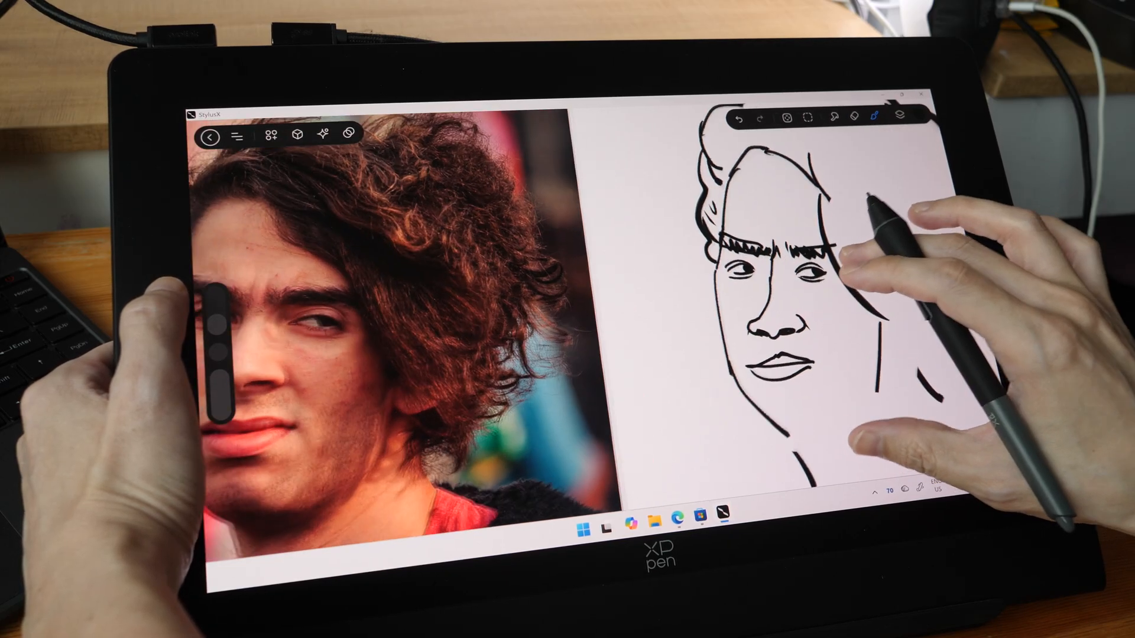
pyautogui.click(739, 117)
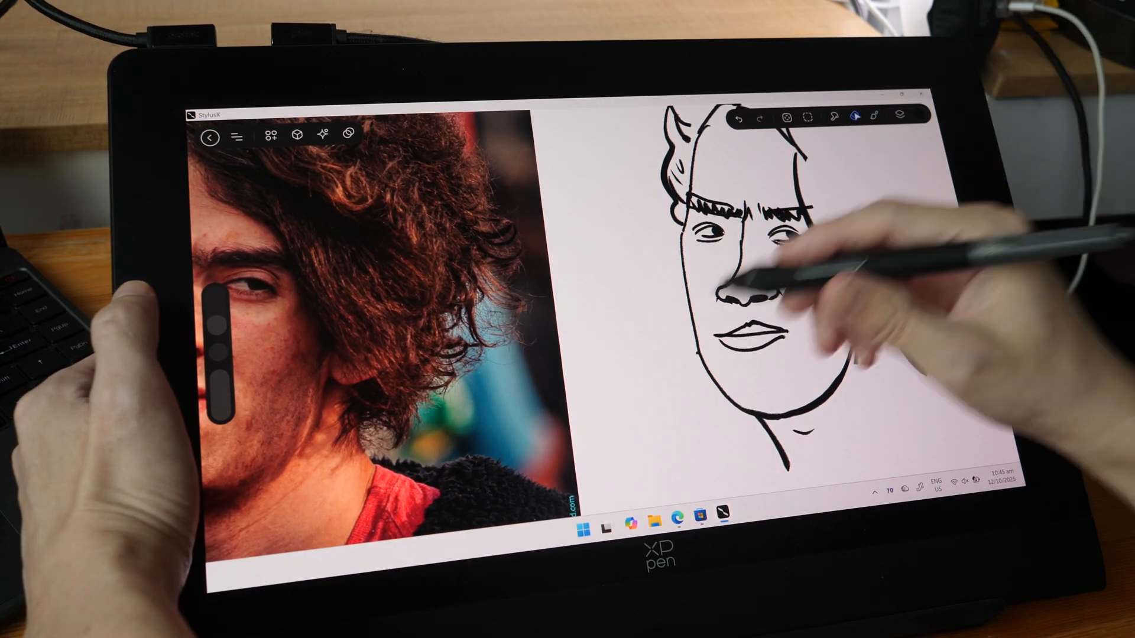
pyautogui.click(733, 118)
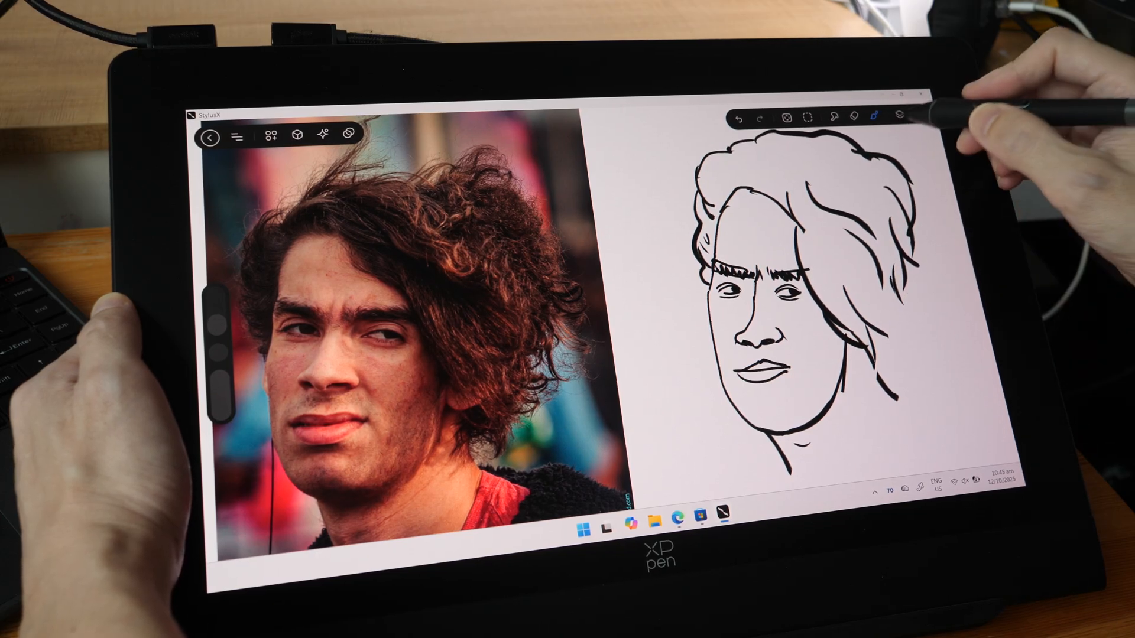
pyautogui.click(900, 117)
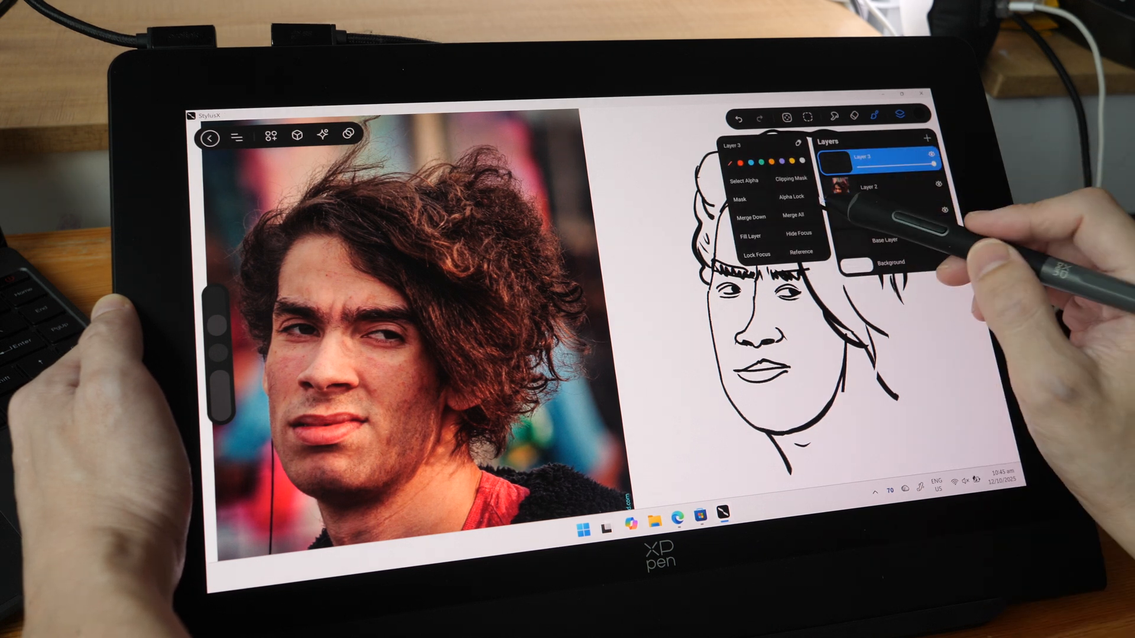
pyautogui.click(869, 154)
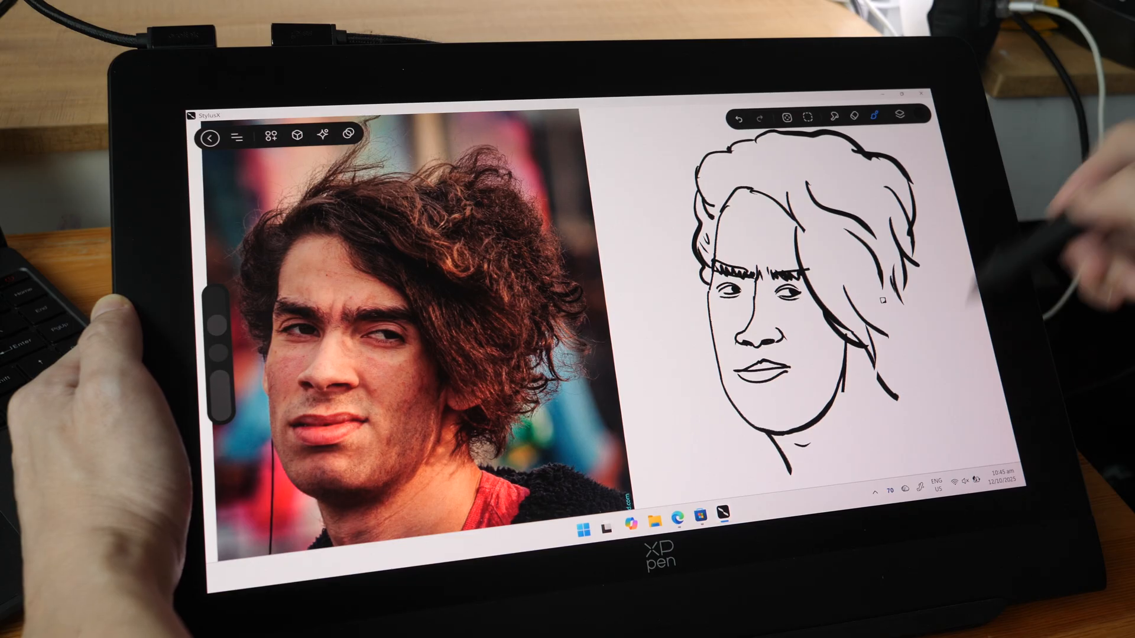
pyautogui.click(272, 135)
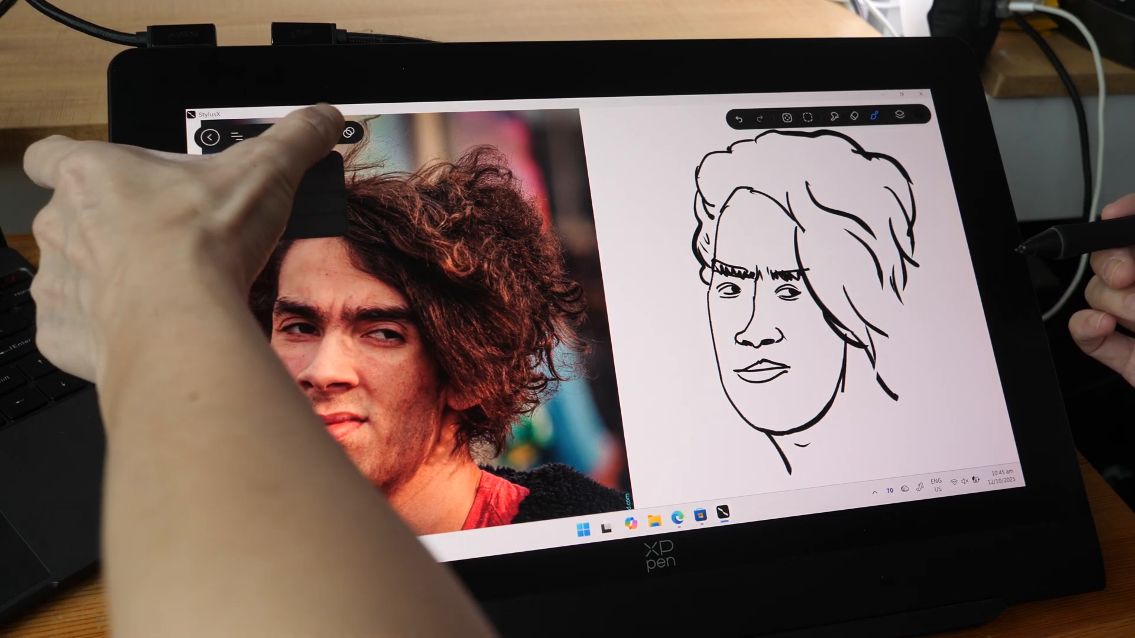
pyautogui.click(237, 137)
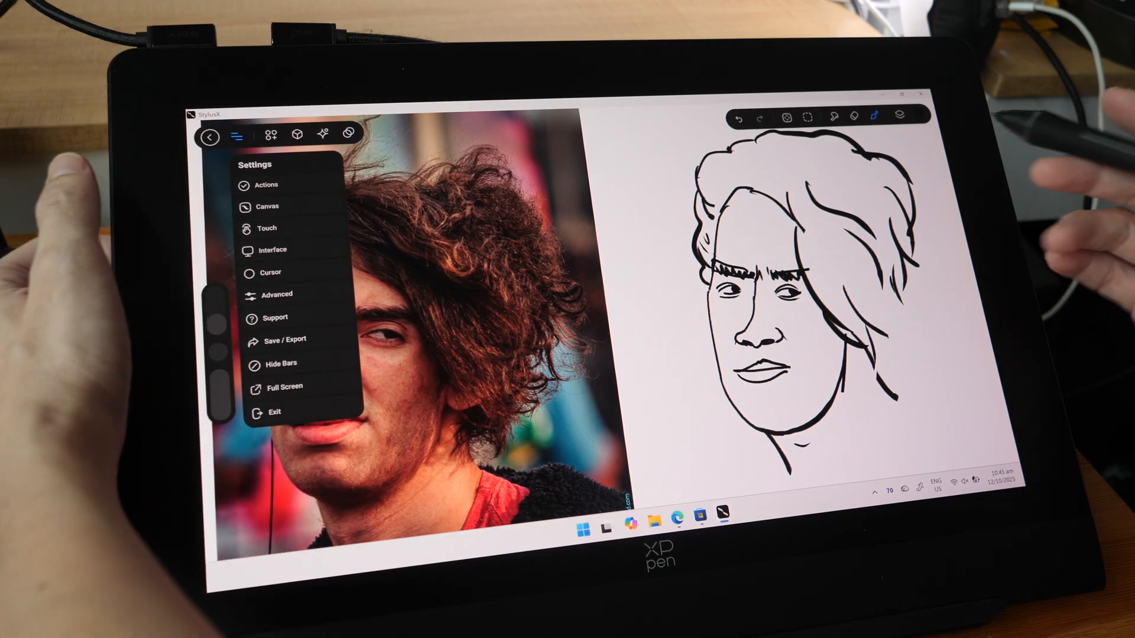
pyautogui.click(236, 137)
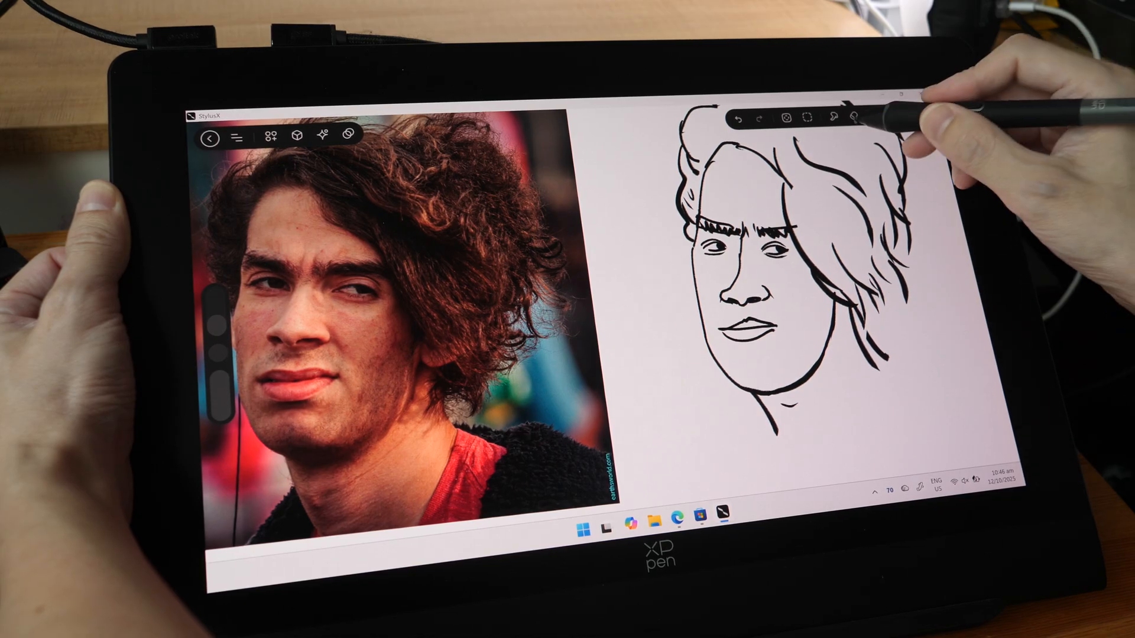
# - Draw the neck and collar lines below the chin with the pen brush
pyautogui.click(859, 118)
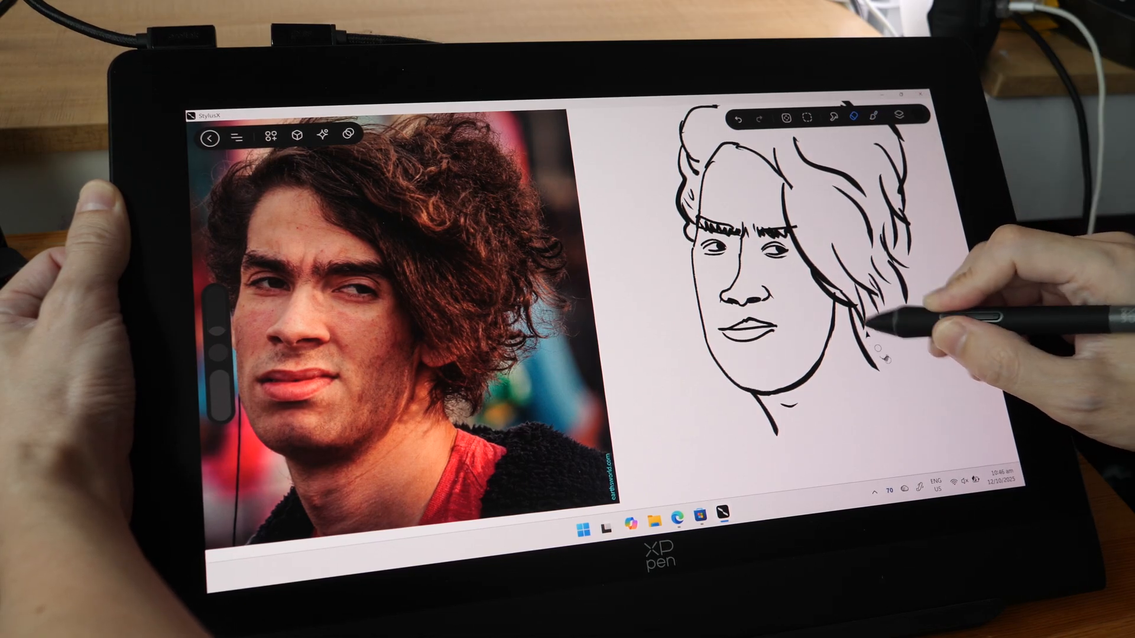
pyautogui.rightClick(876, 358)
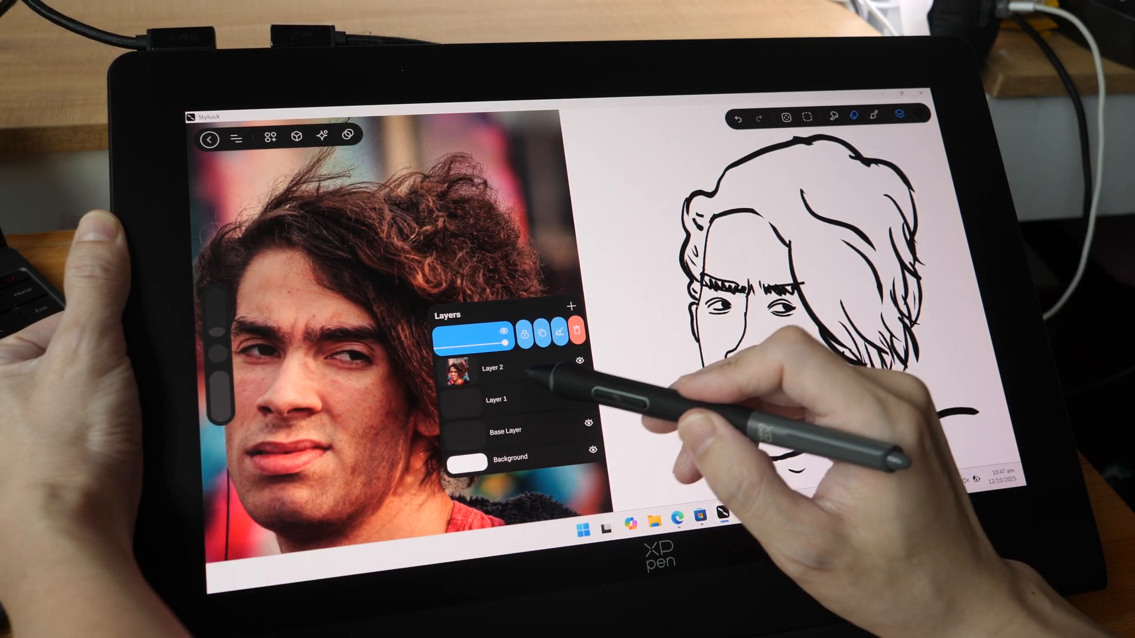
# - Lock the line-art Layer 3 and make the empty Layer 1 beneath the photo the working layer
pyautogui.click(577, 305)
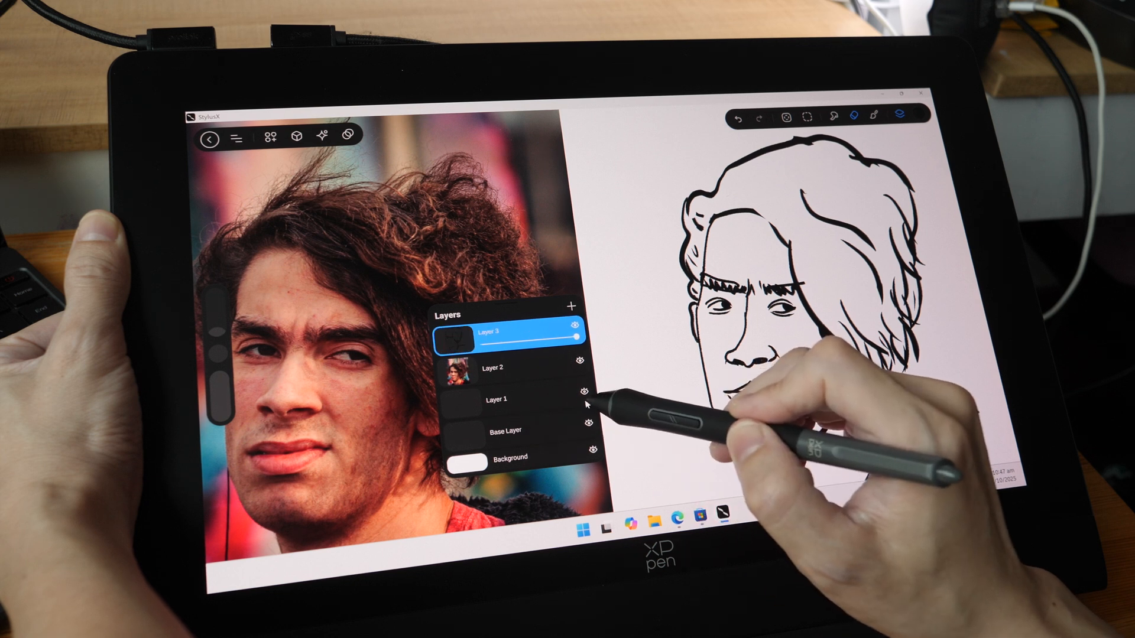
pyautogui.click(584, 391)
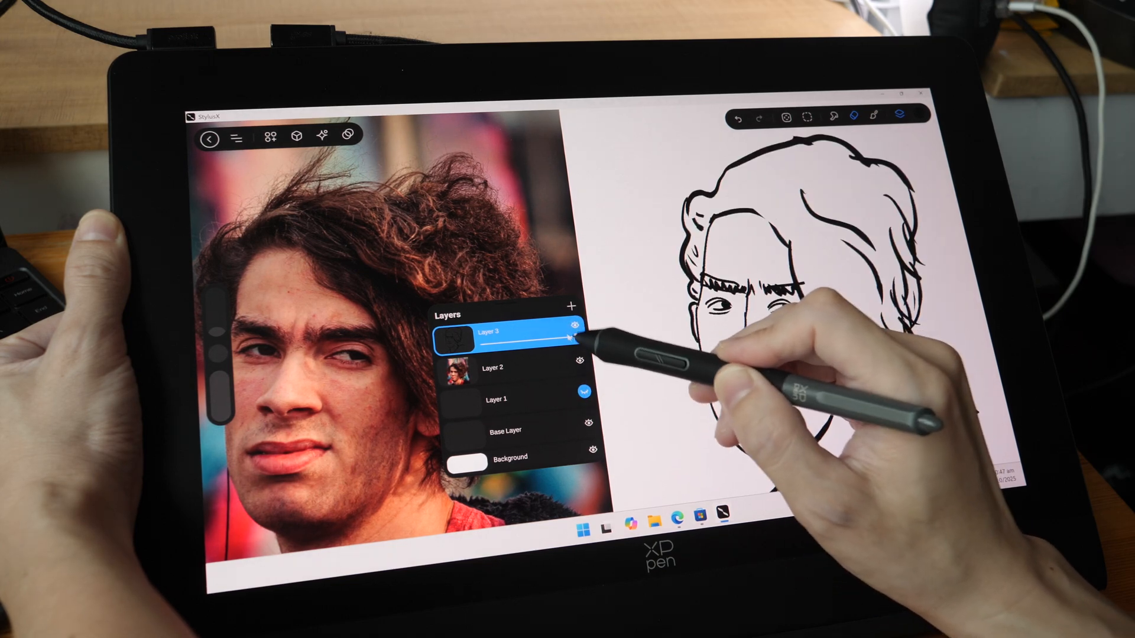
pyautogui.click(497, 399)
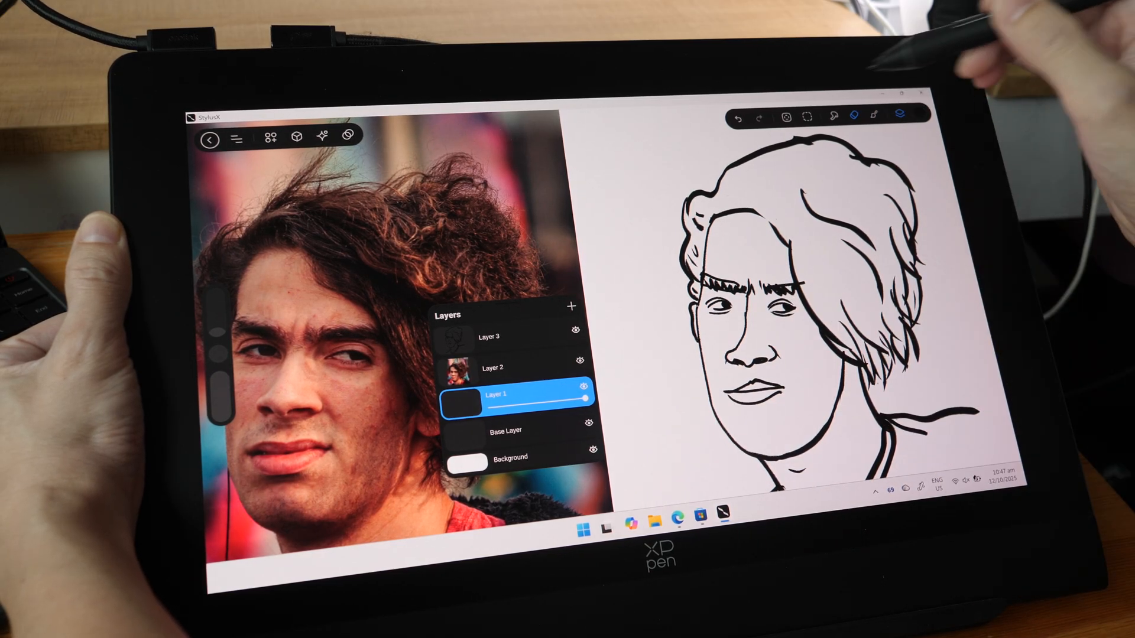
pyautogui.click(511, 335)
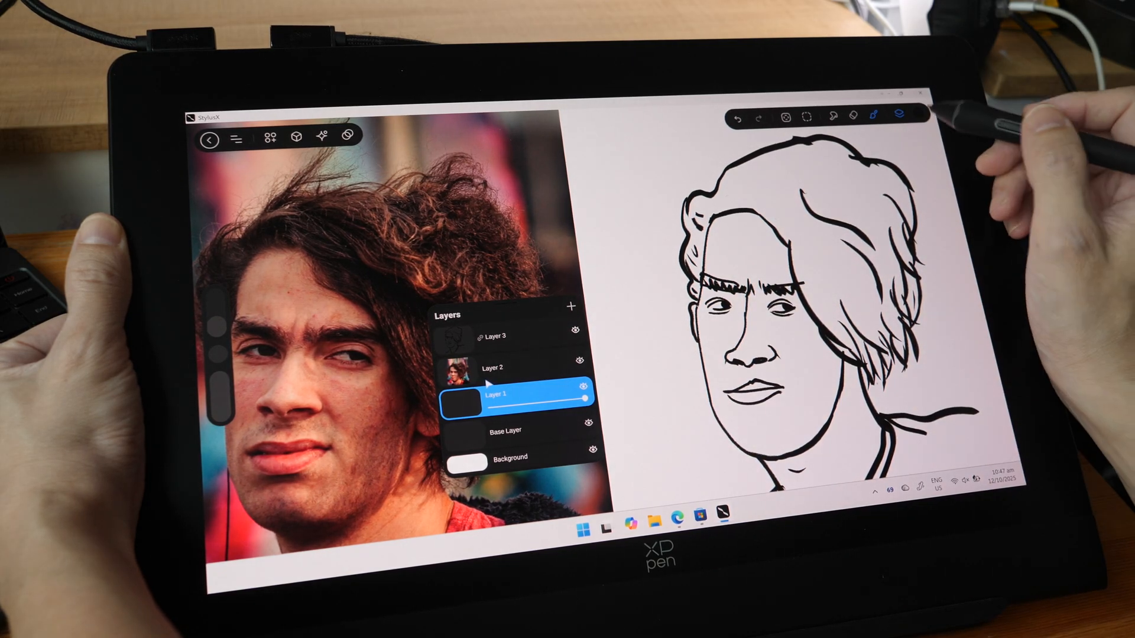
# - Fill the face with a flat tan skin tone on Layer 1, undoing a first attempt
pyautogui.click(915, 115)
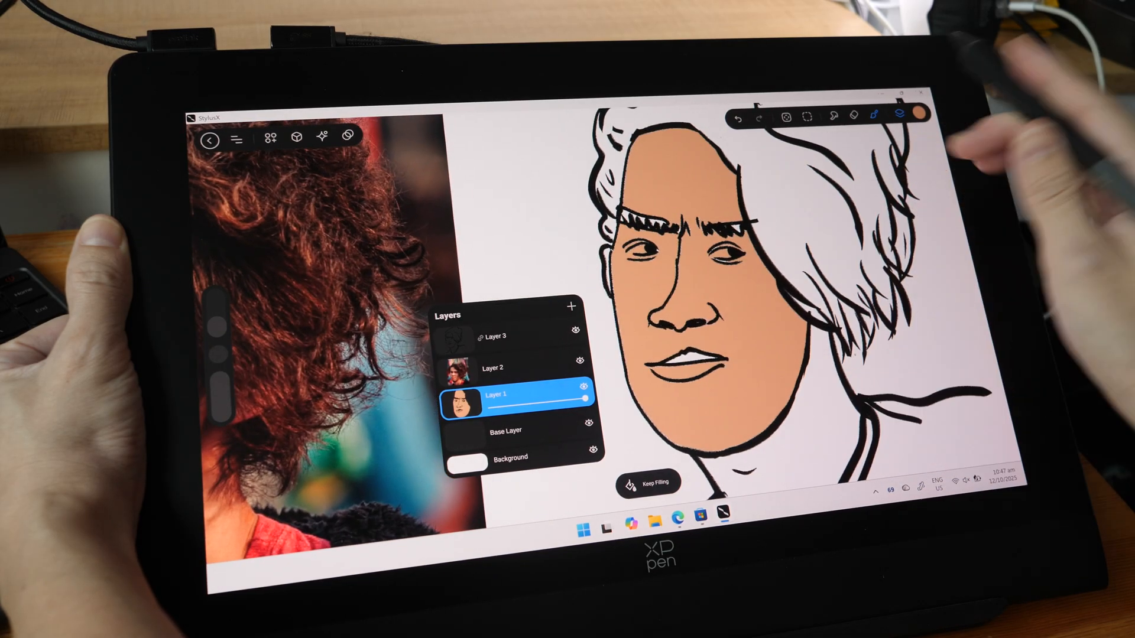
pyautogui.click(917, 113)
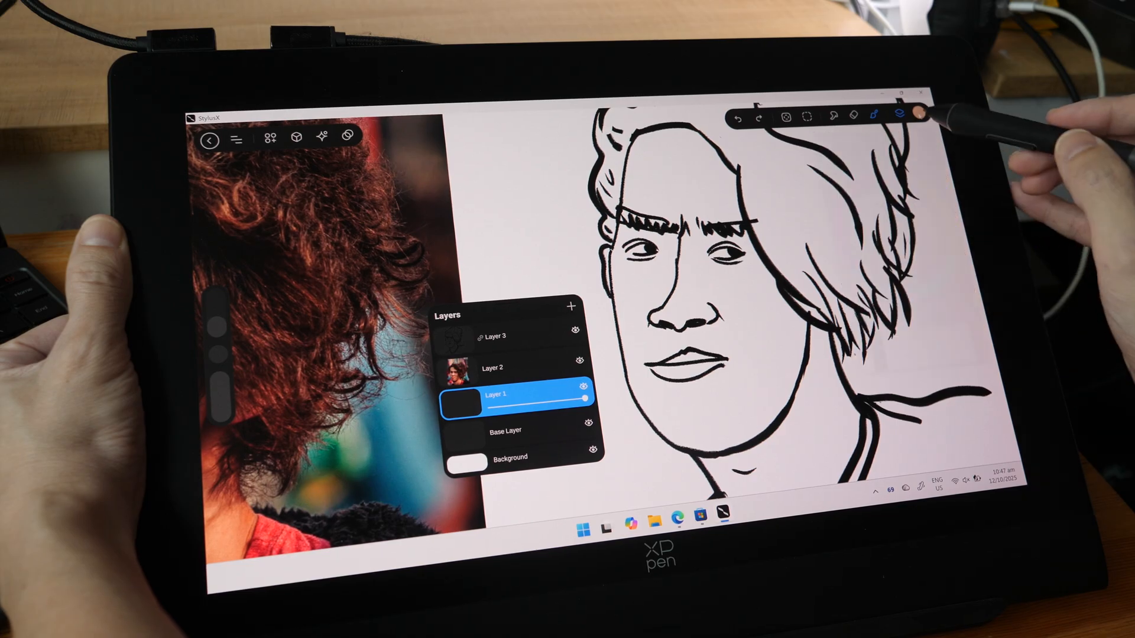
pyautogui.click(681, 290)
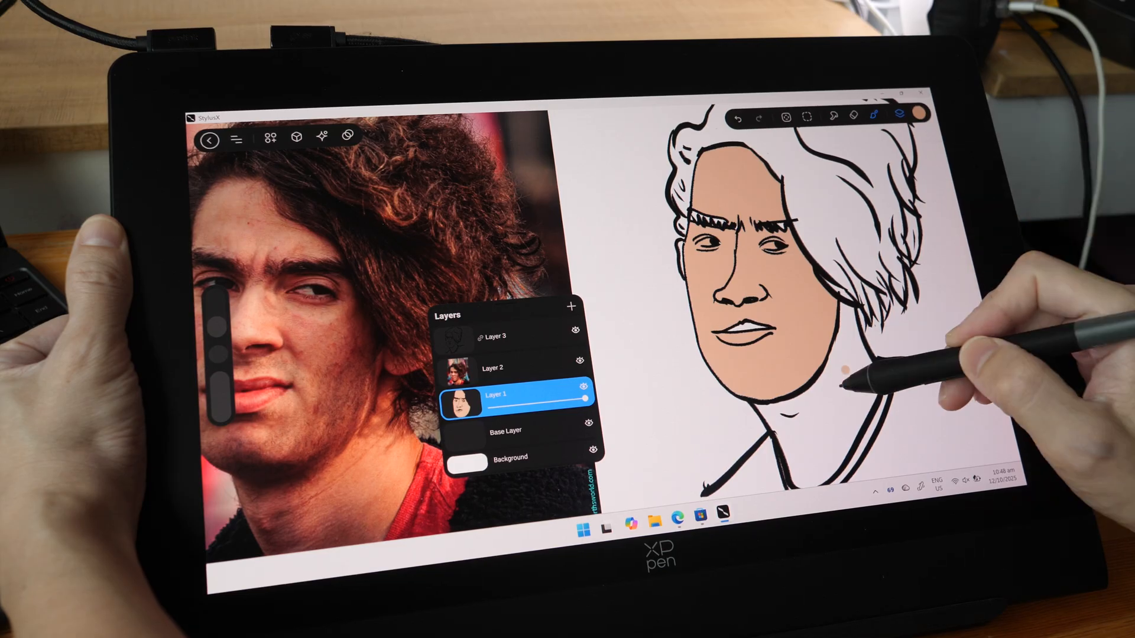
pyautogui.click(788, 392)
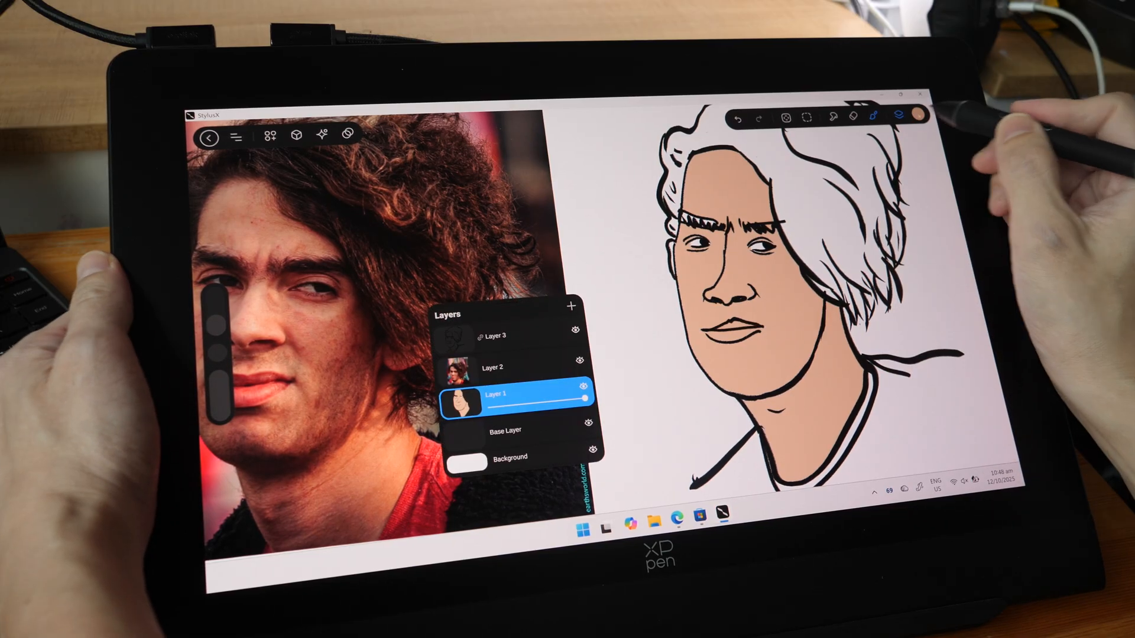
# - Fill the neck area with the same tan skin tone
pyautogui.click(914, 113)
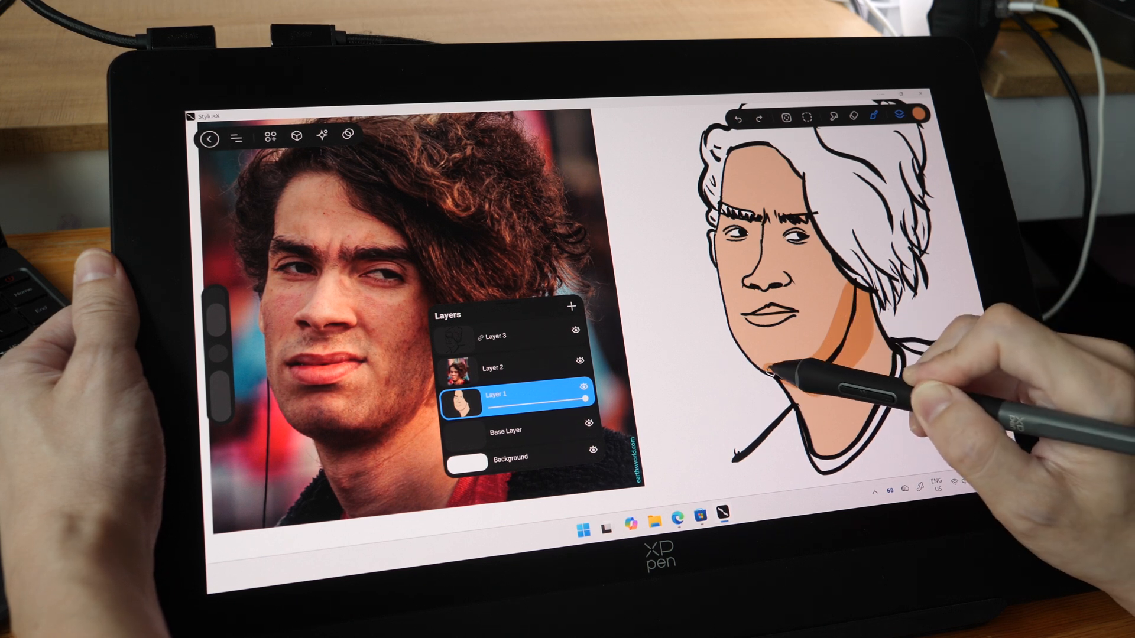
pyautogui.click(738, 117)
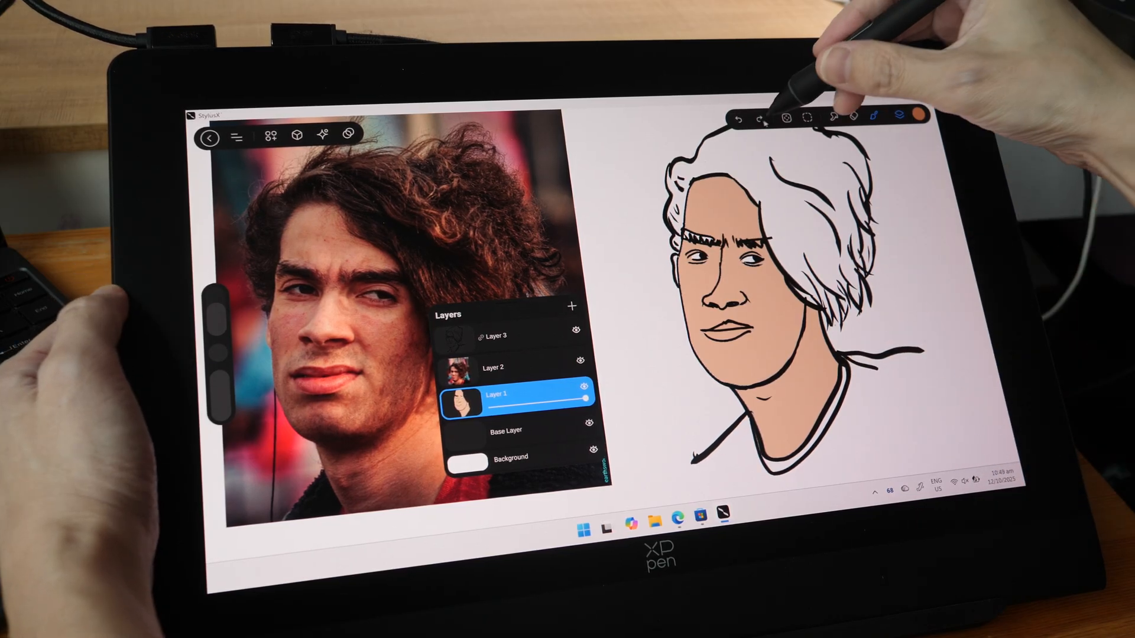
pyautogui.click(773, 117)
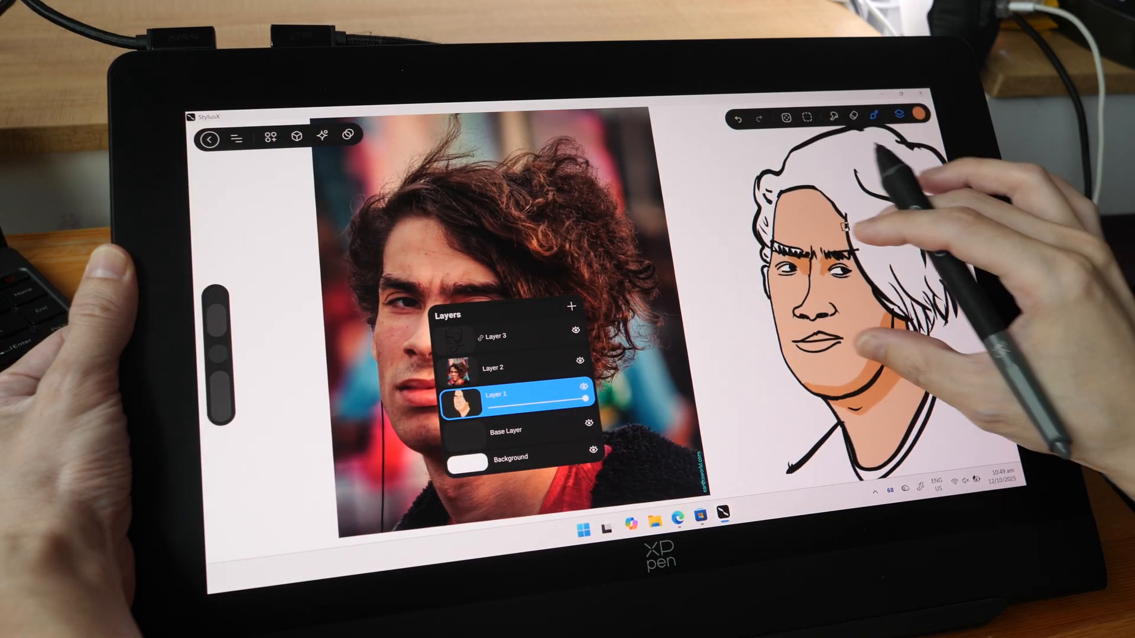
pyautogui.click(787, 118)
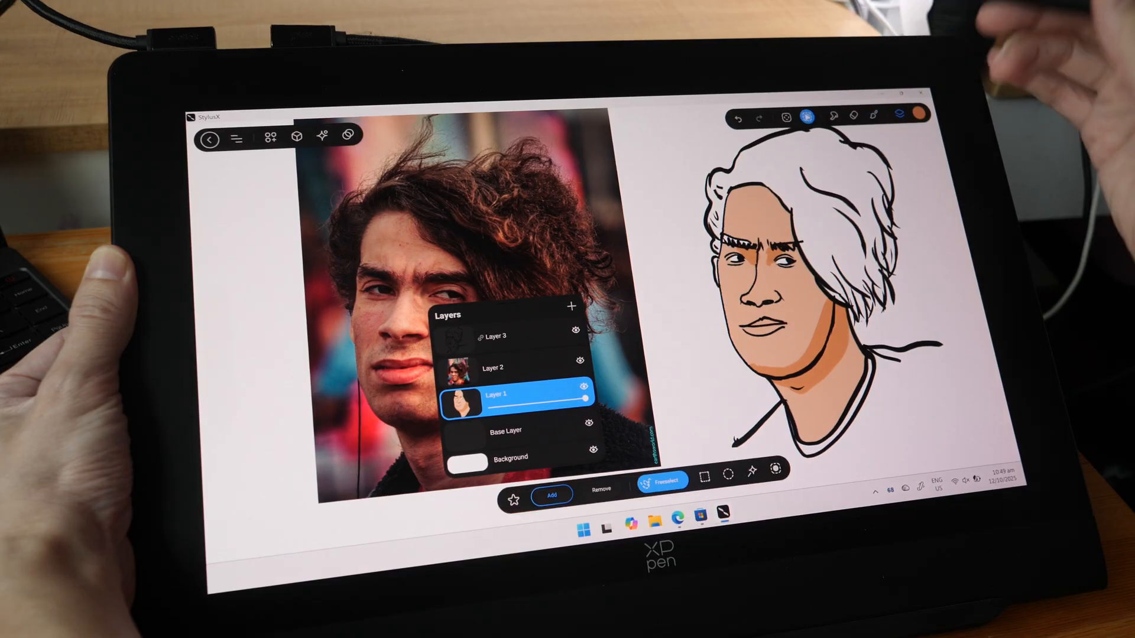
pyautogui.click(659, 481)
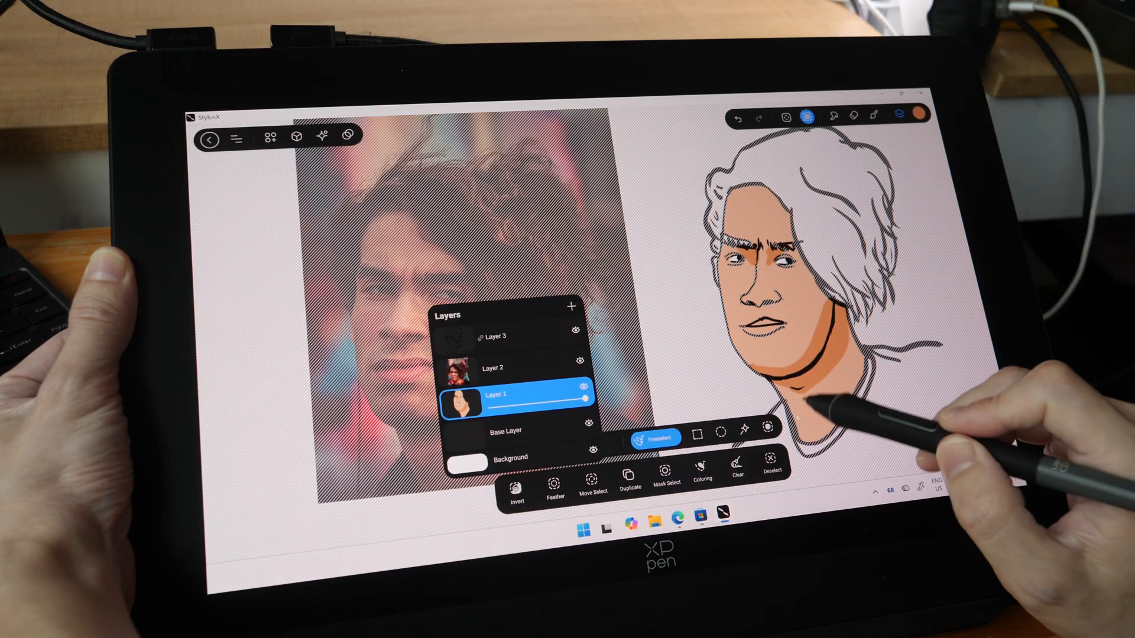
pyautogui.click(737, 470)
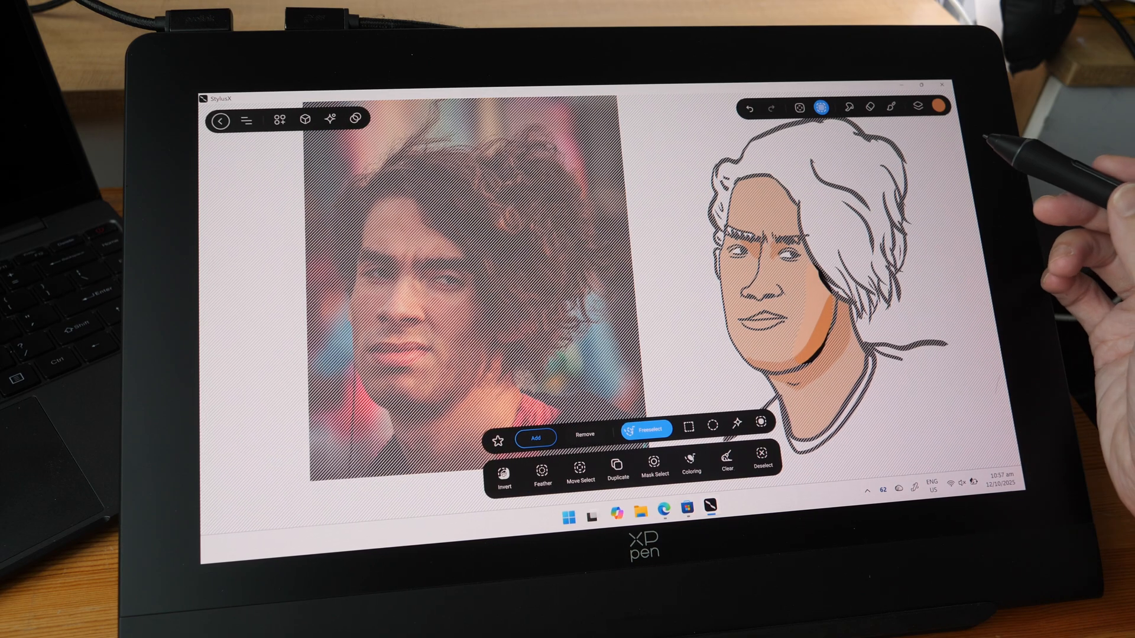
pyautogui.click(692, 468)
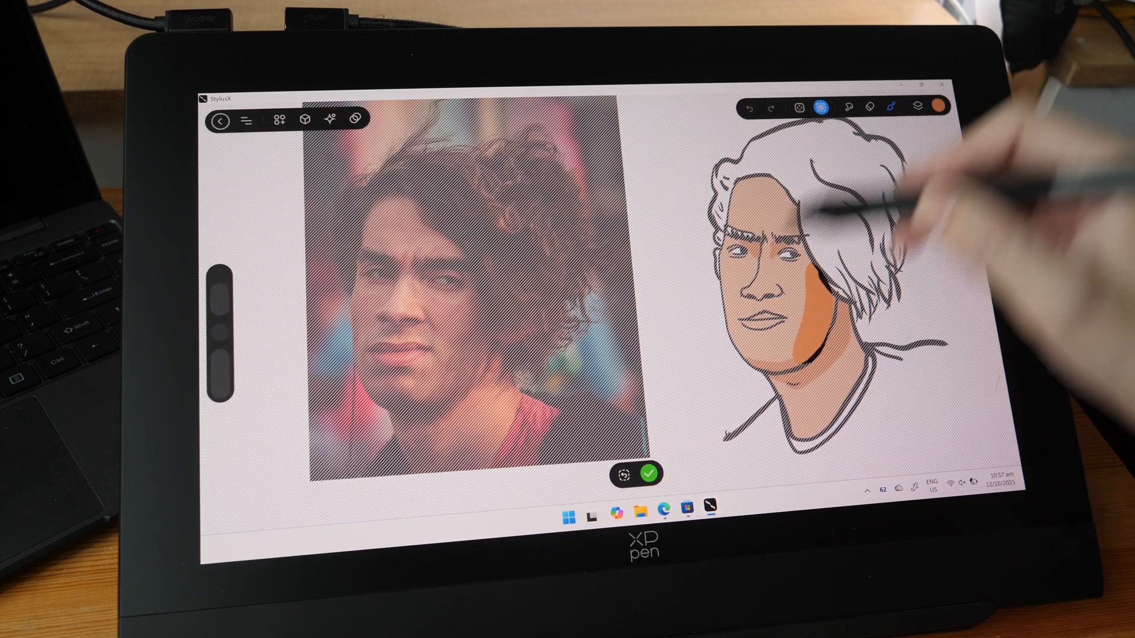
pyautogui.click(895, 108)
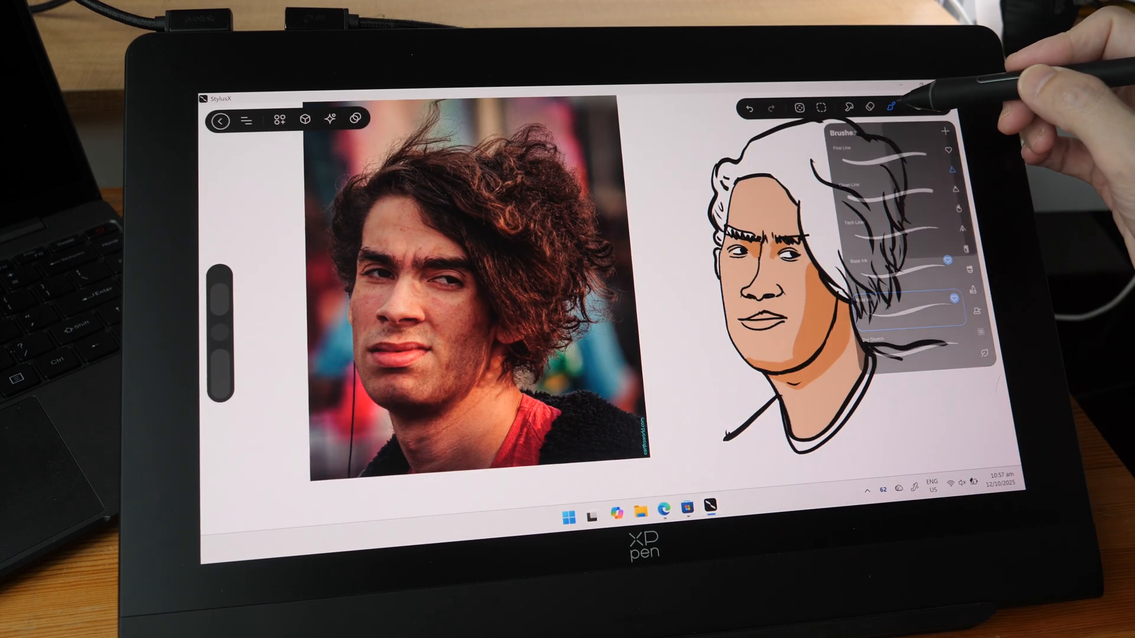
# - Deselect and pick a dark red from the toolbar colour swatch as the painting colour
pyautogui.click(904, 298)
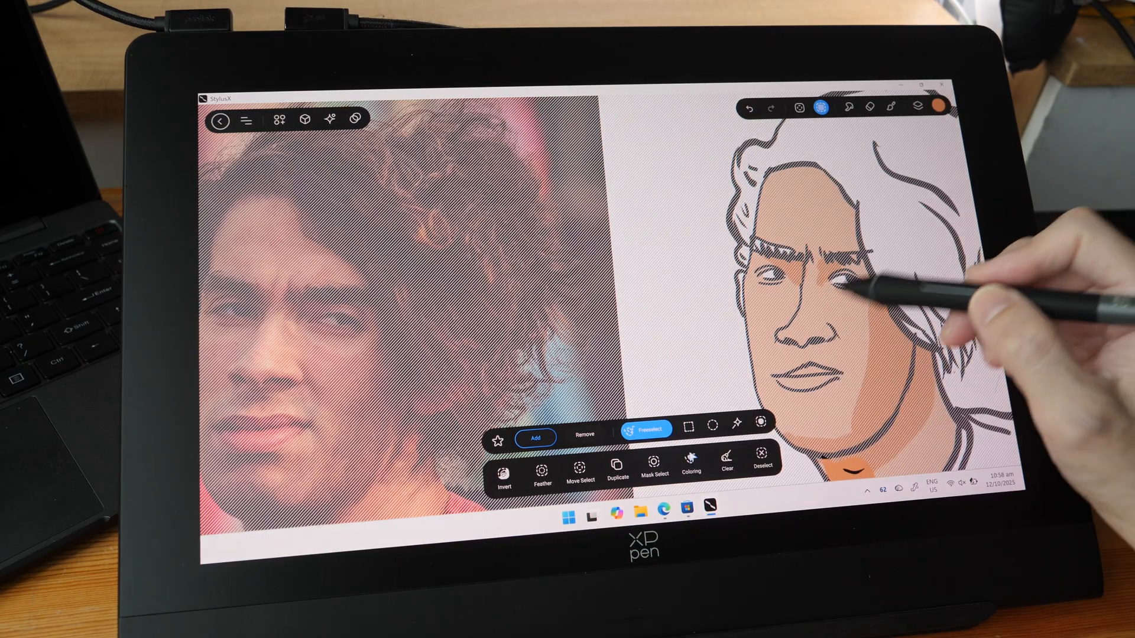
pyautogui.click(690, 467)
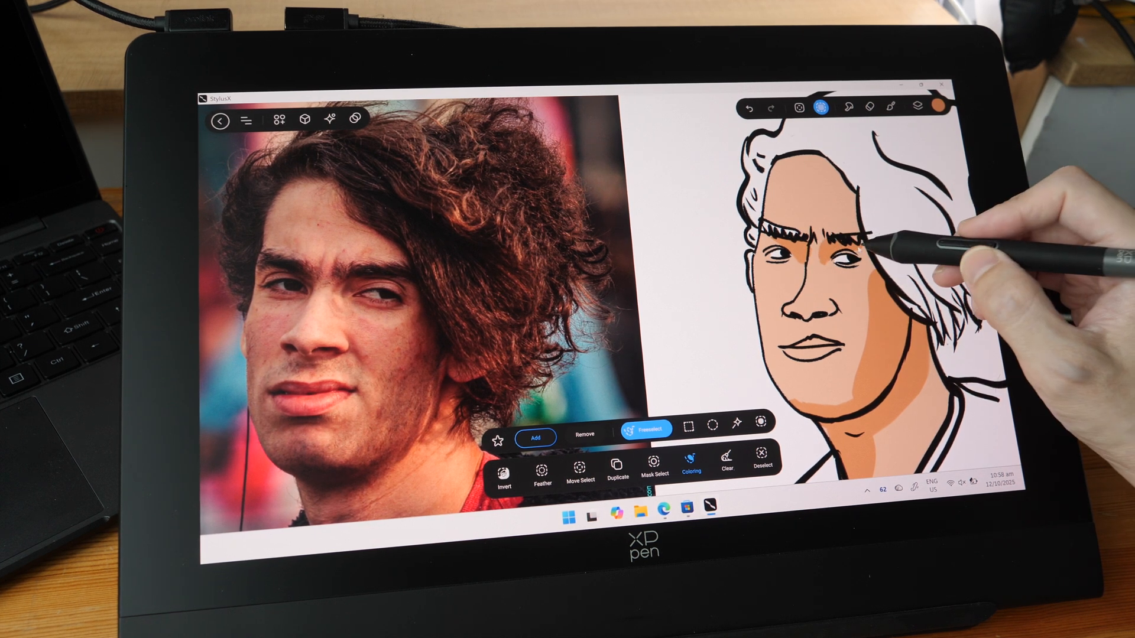
pyautogui.click(935, 106)
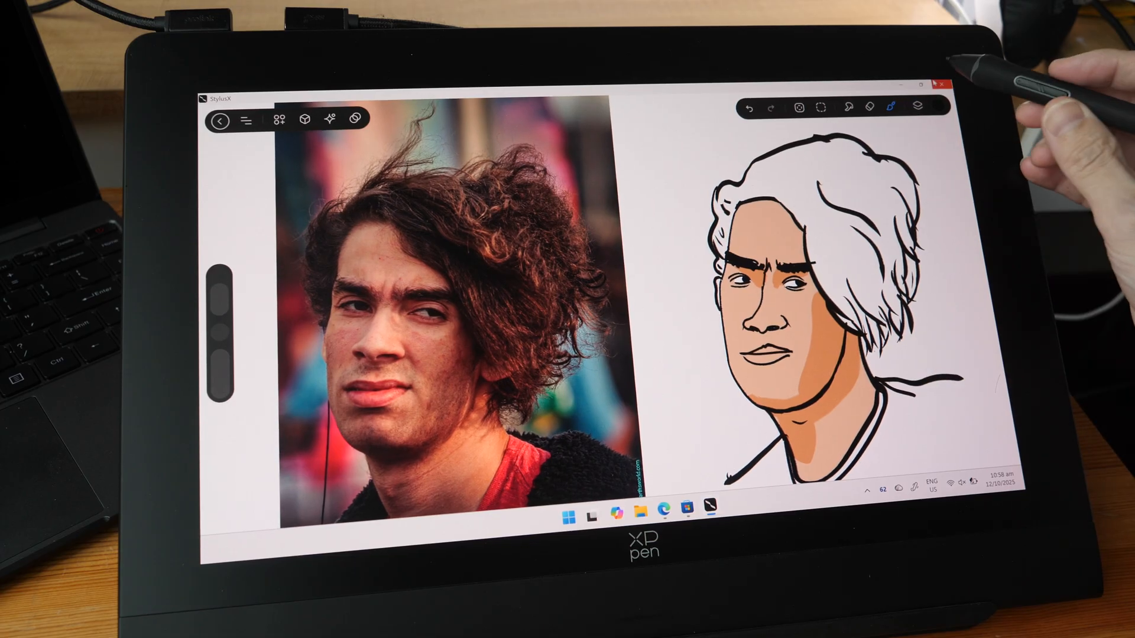
# - Colour the entire curly hair region dark red with the fill brush
pyautogui.click(936, 107)
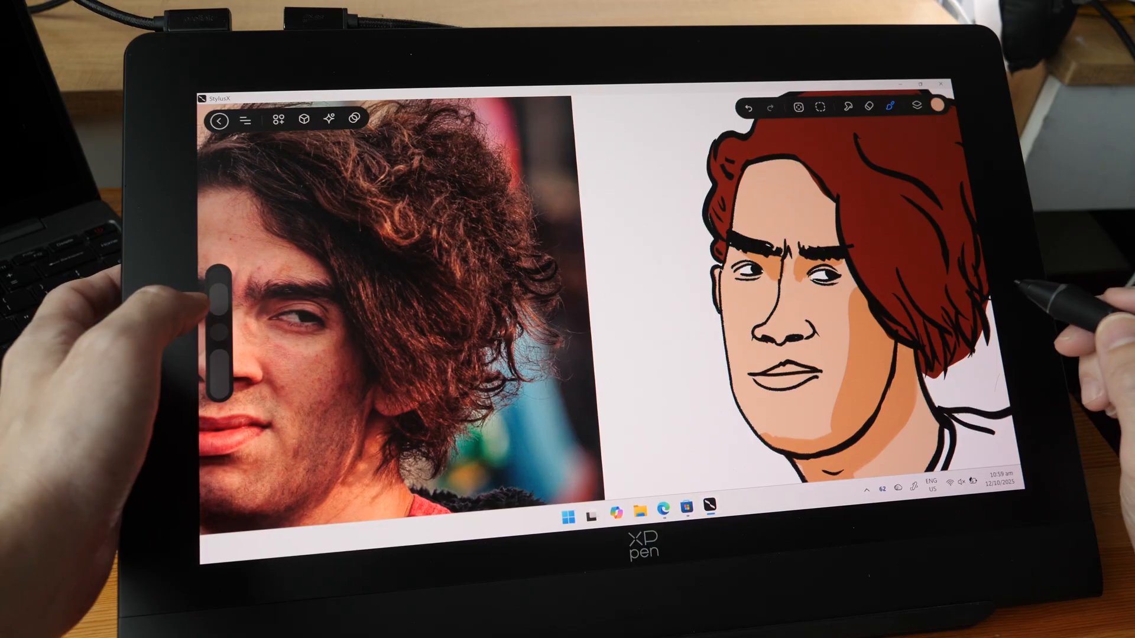
pyautogui.click(750, 108)
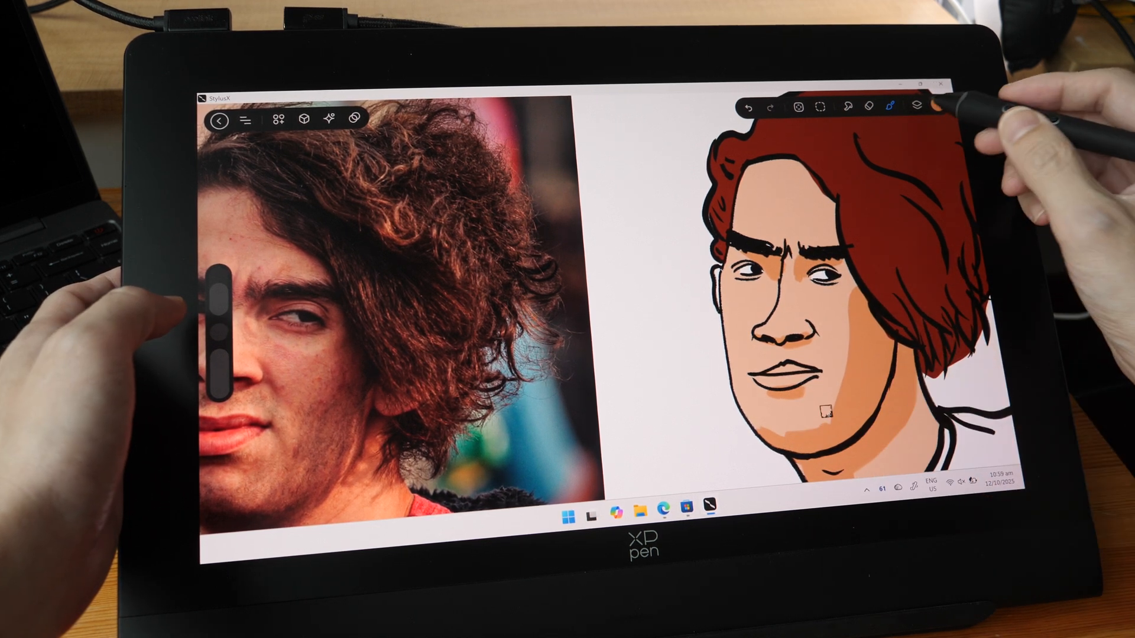
# - Dot stubble along the jaw and chin with a fine brush and shade the lips darker red
pyautogui.click(919, 106)
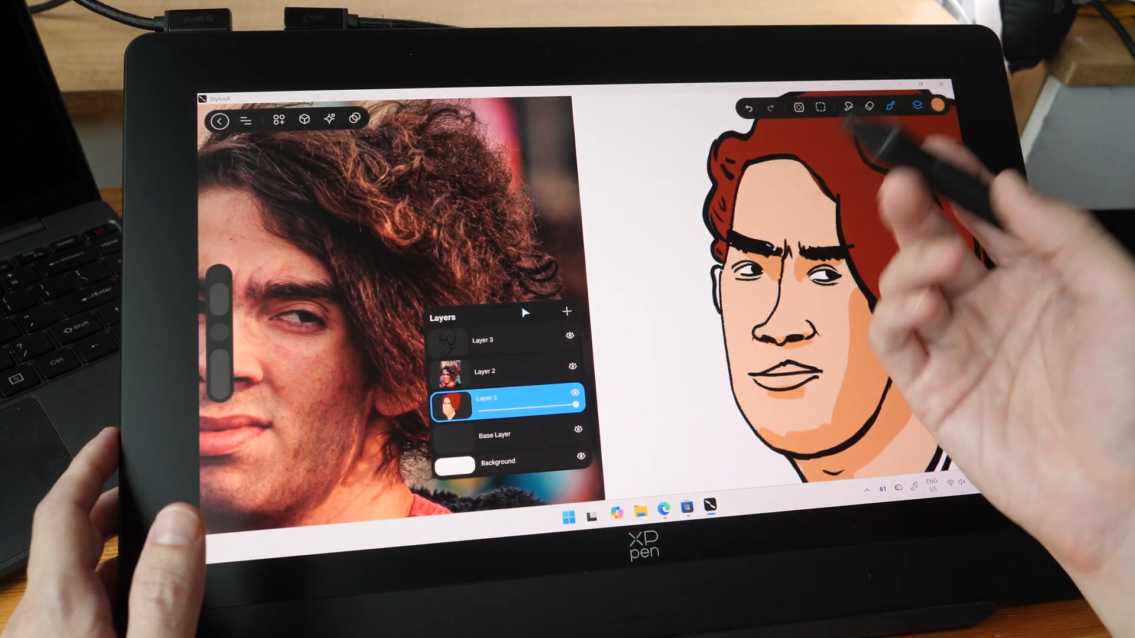
pyautogui.click(936, 106)
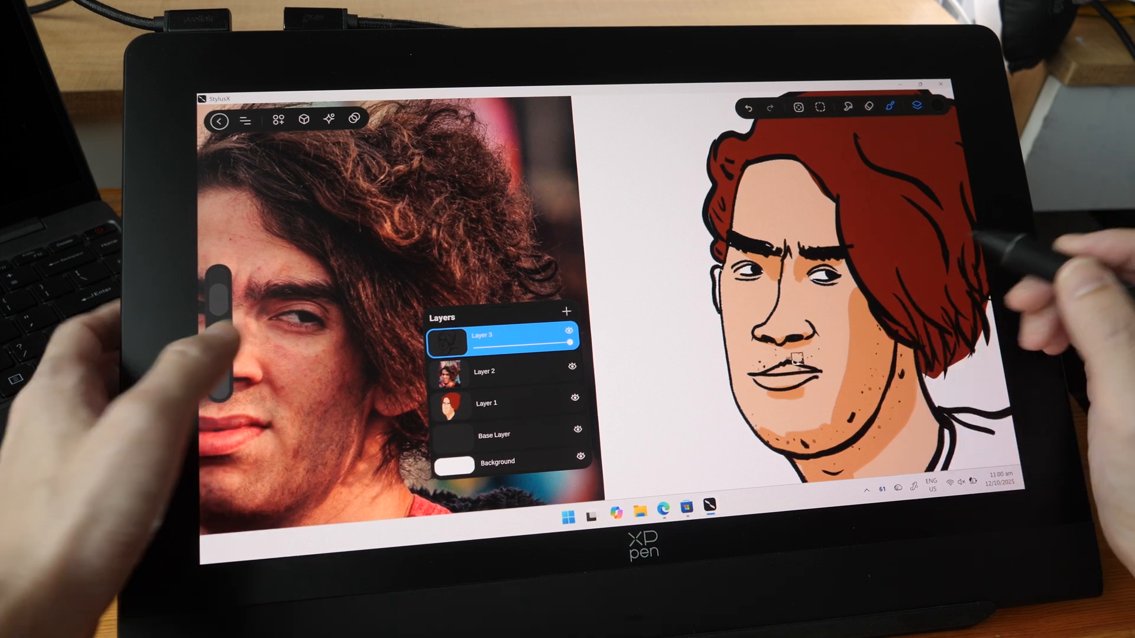
pyautogui.click(485, 403)
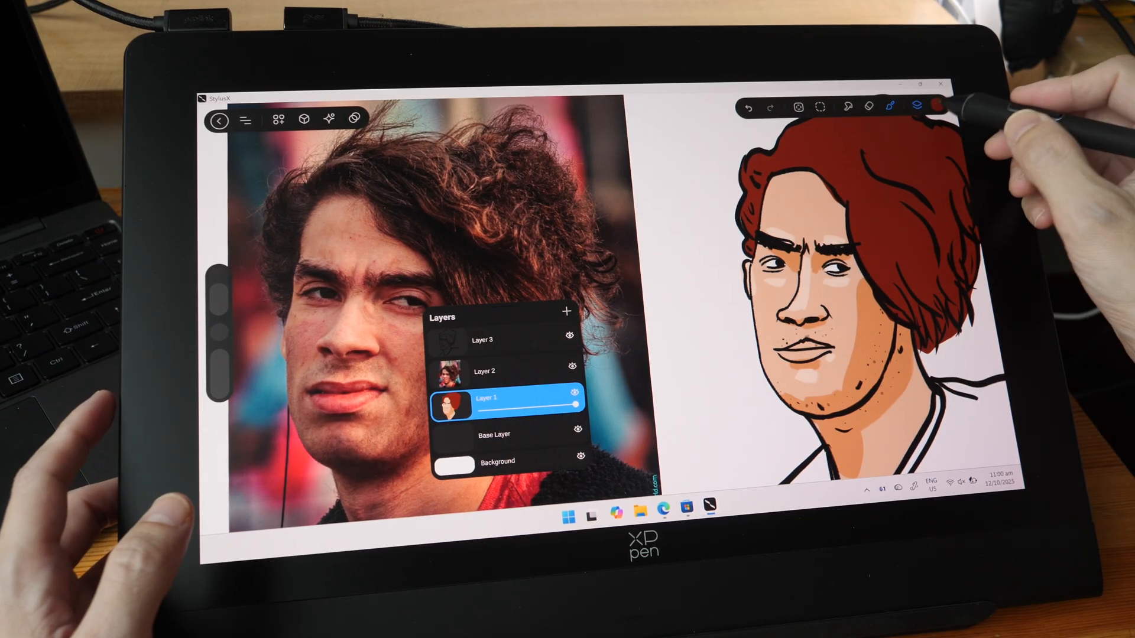
pyautogui.click(936, 107)
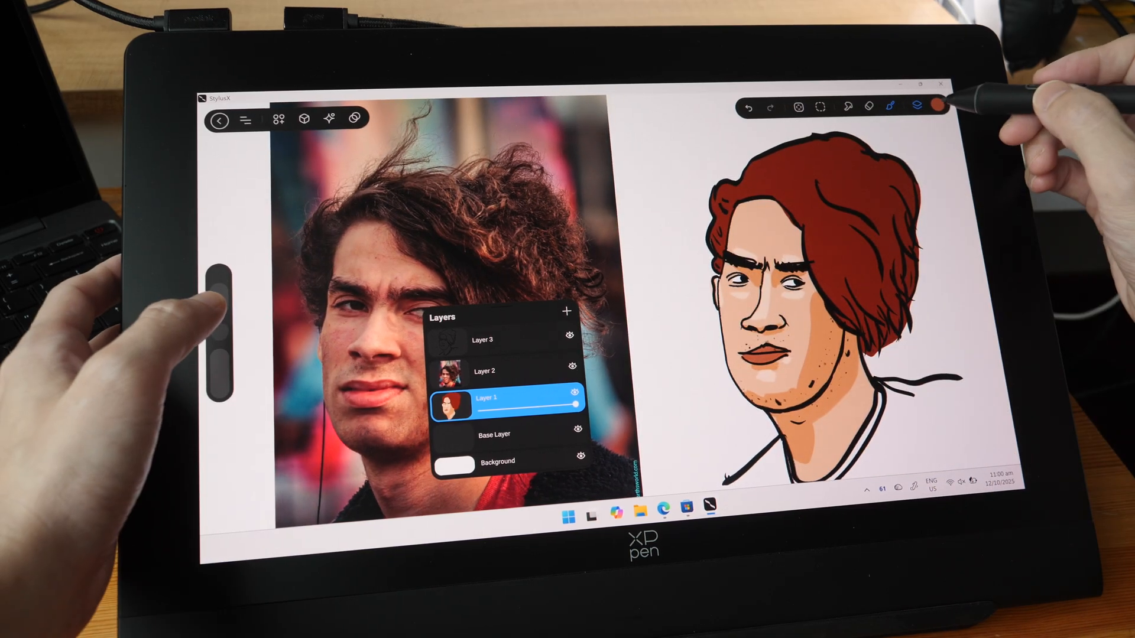
pyautogui.click(898, 108)
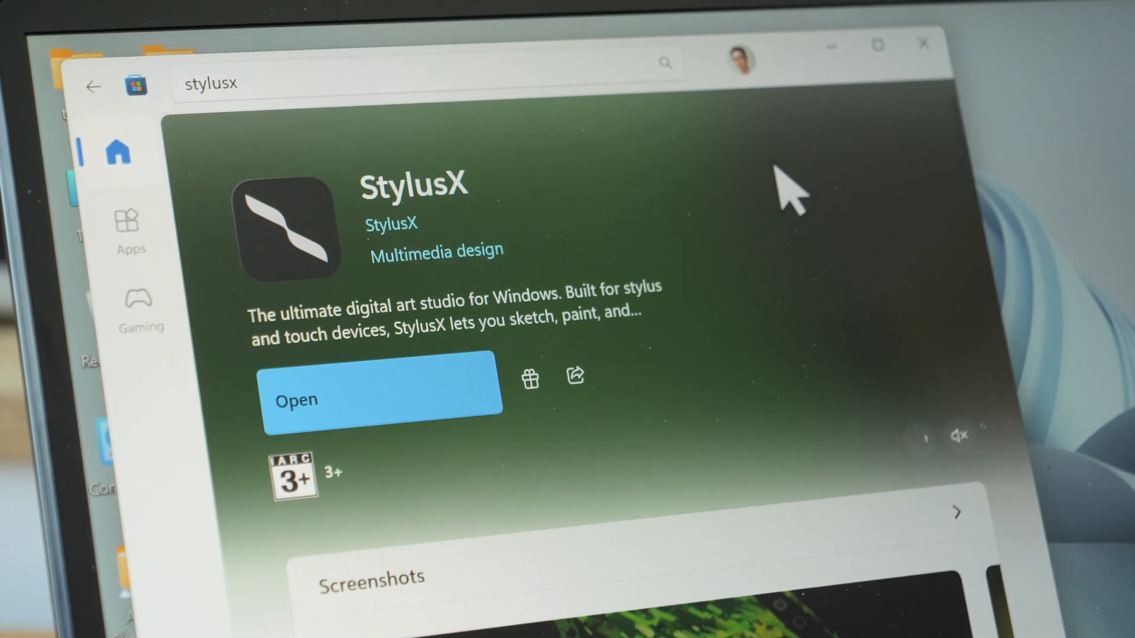
pyautogui.moveTo(601, 376)
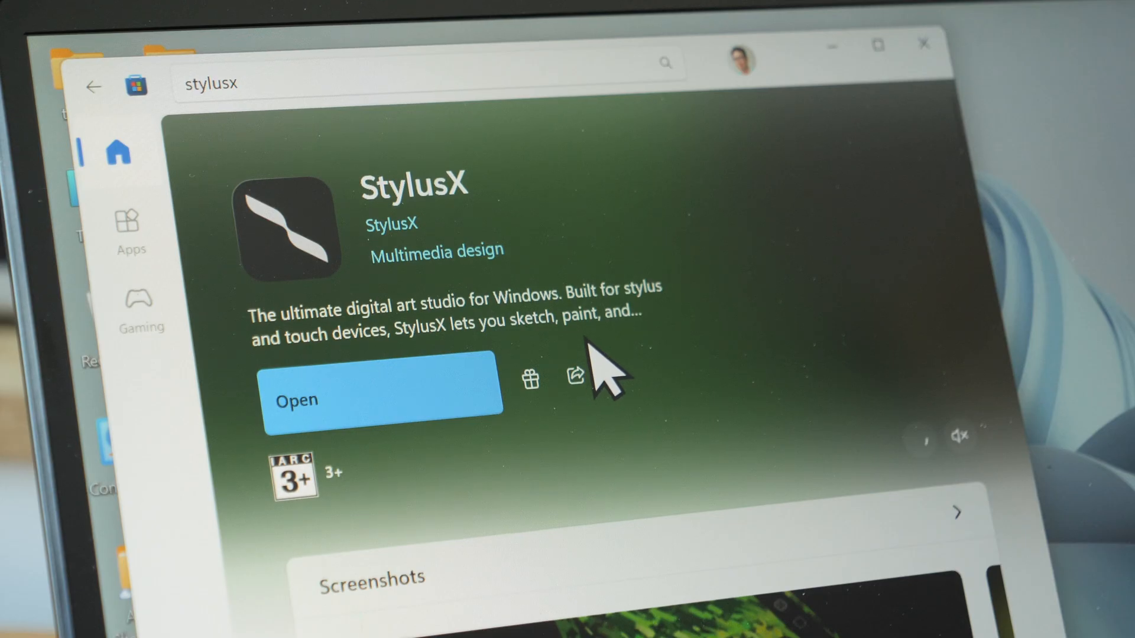
pyautogui.moveTo(638, 391)
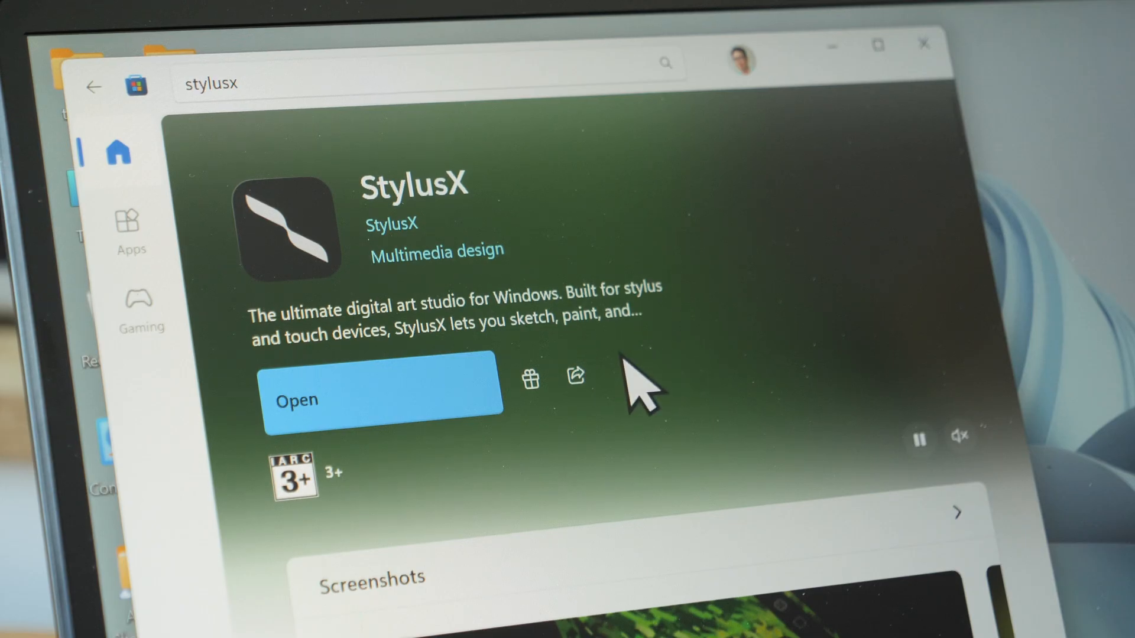
pyautogui.moveTo(673, 391)
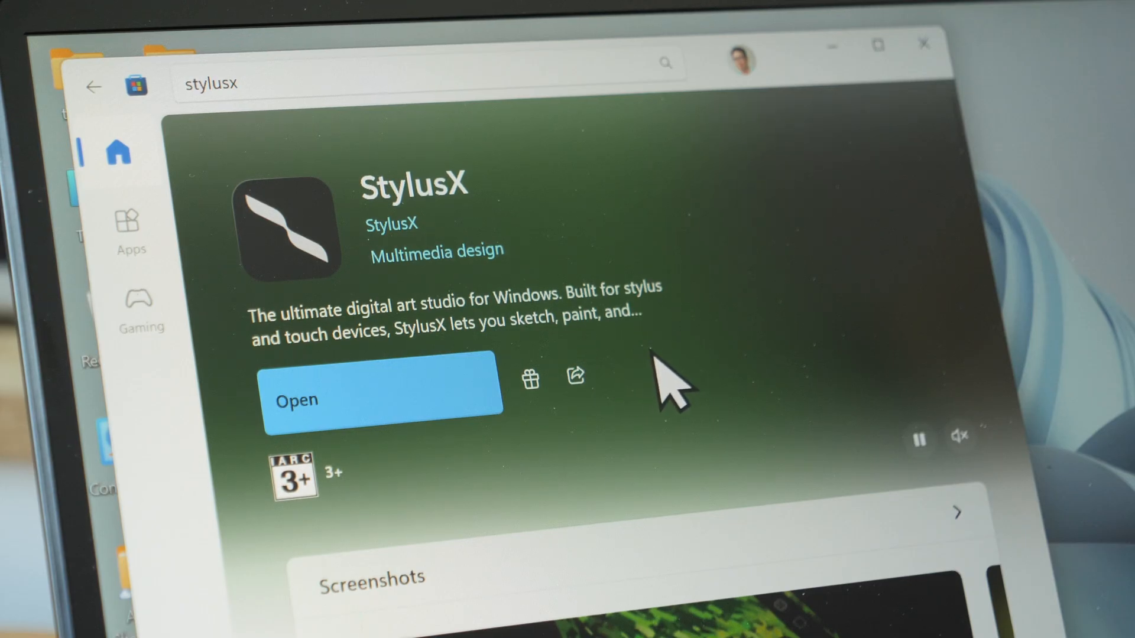
pyautogui.click(382, 401)
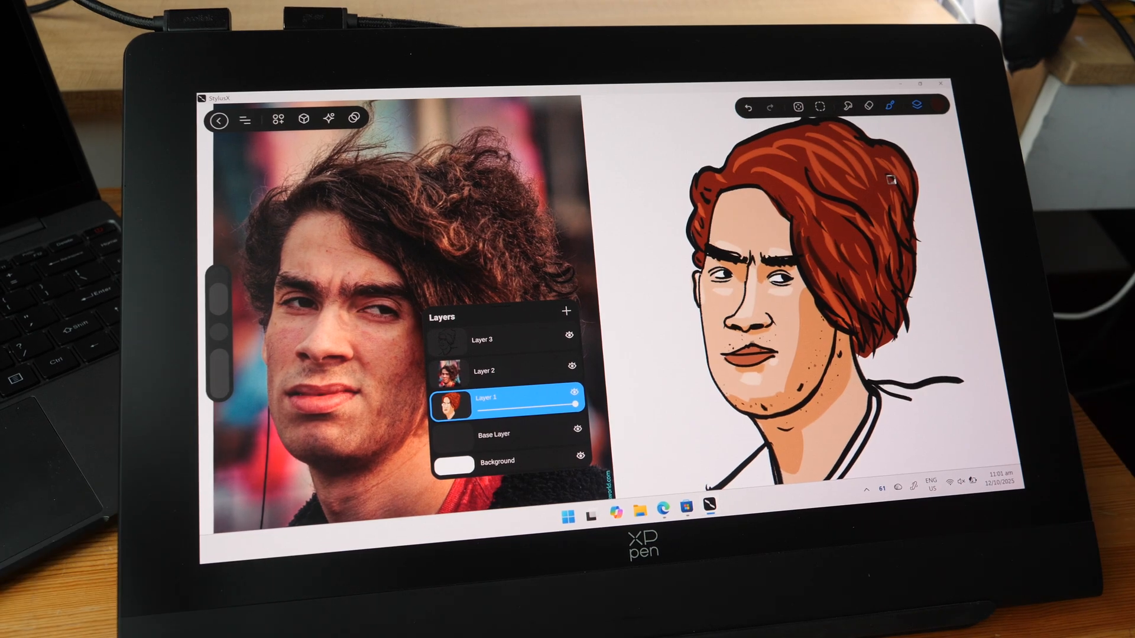